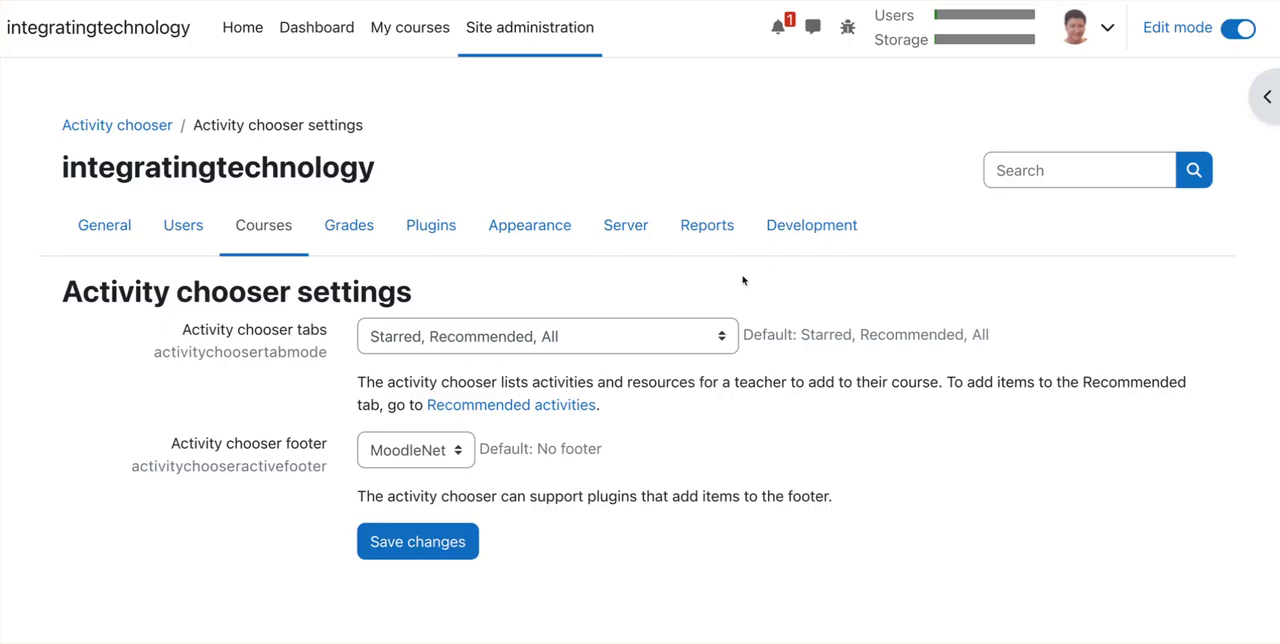
pyautogui.moveTo(708, 280)
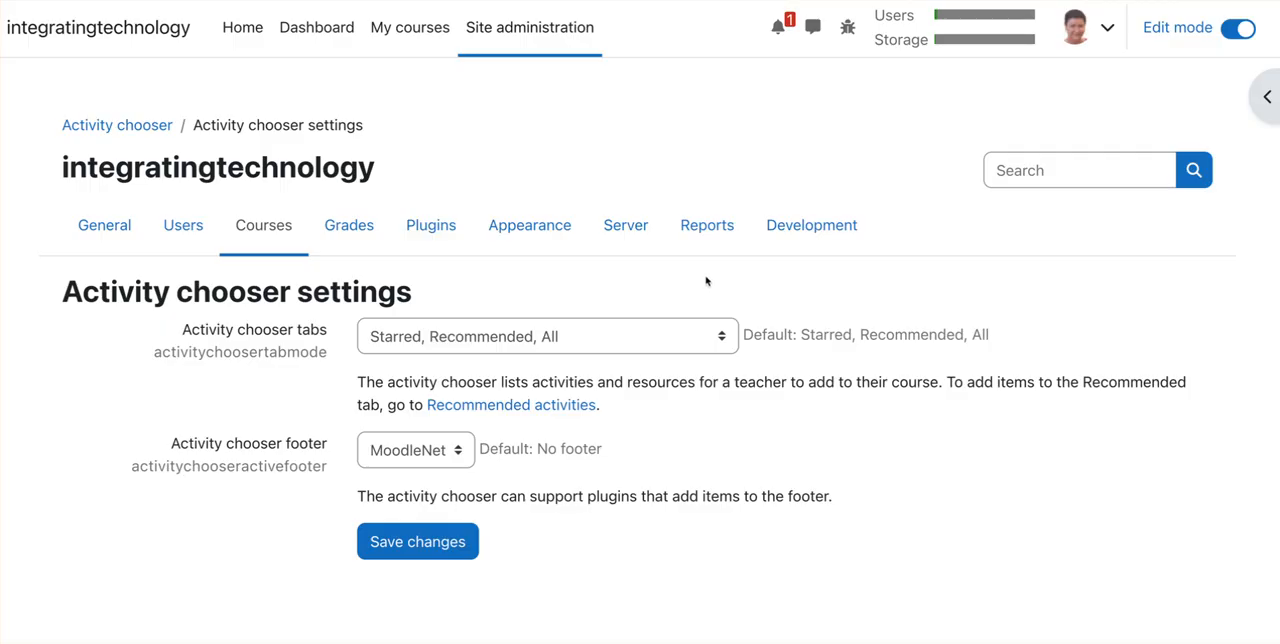
pyautogui.moveTo(424, 48)
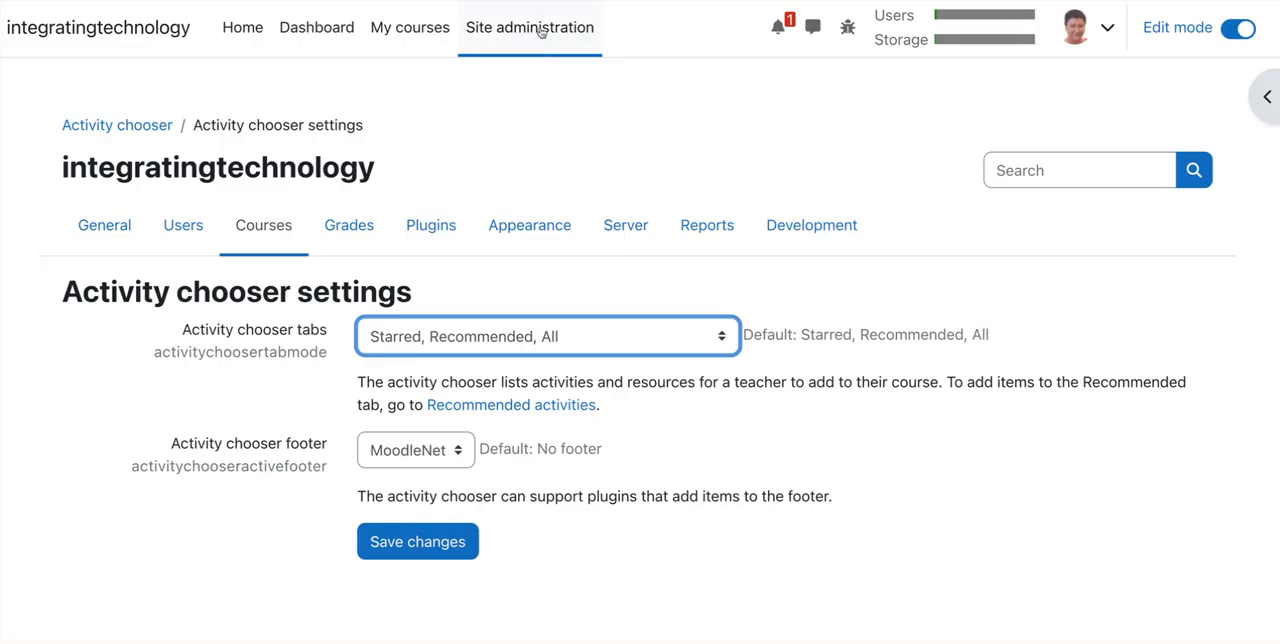
pyautogui.moveTo(518, 40)
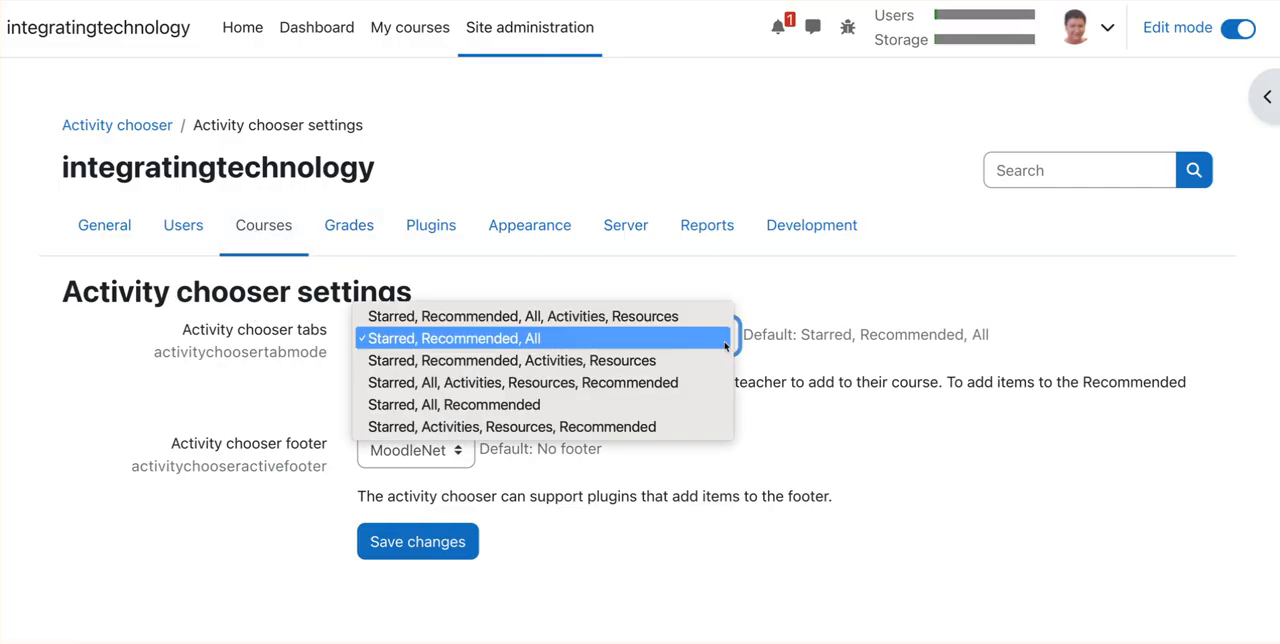
pyautogui.moveTo(706, 336)
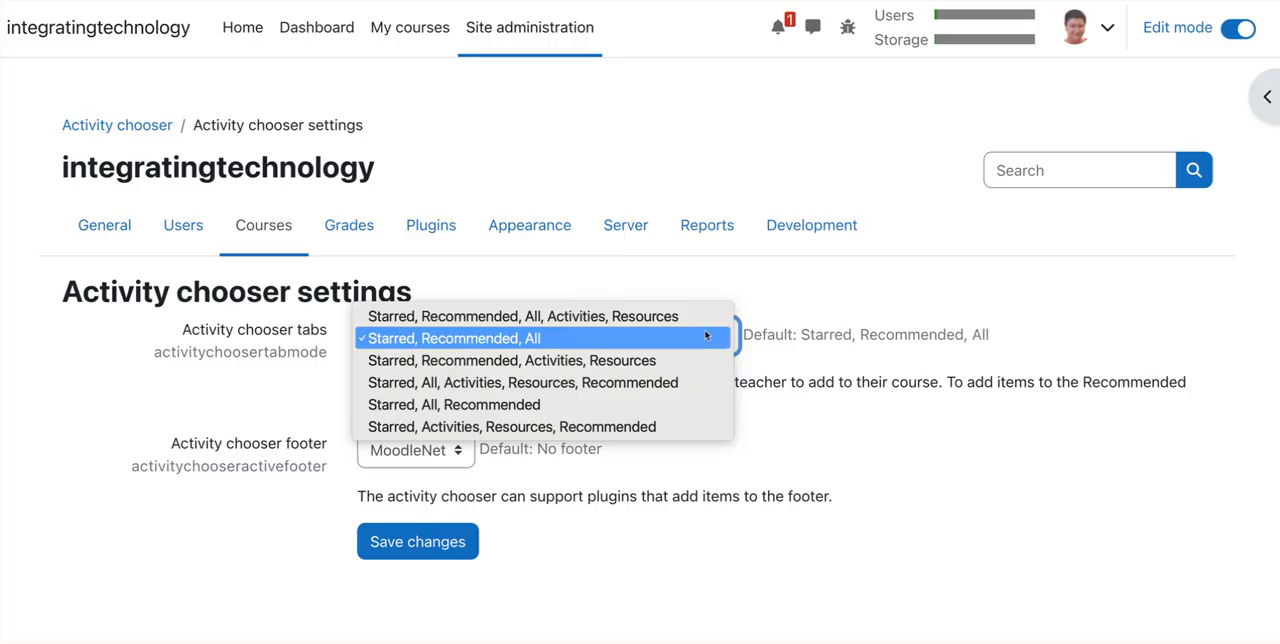
pyautogui.moveTo(524, 316)
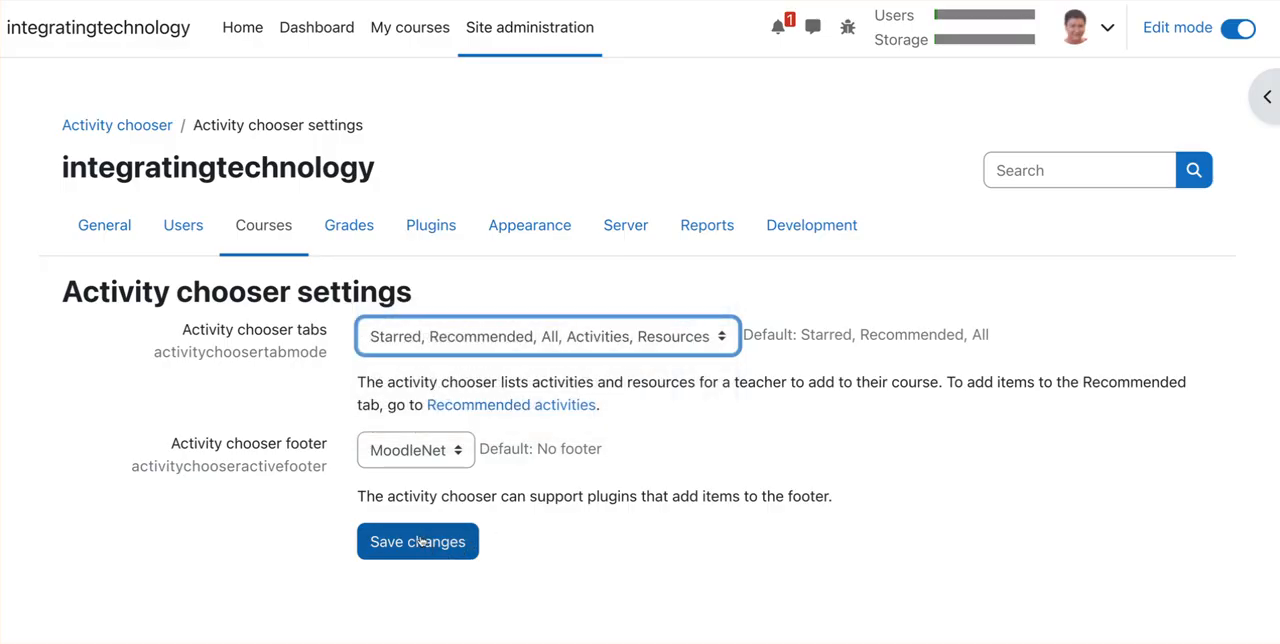
# Save the 'Starred, Recommended, All, Activities, Resources' activity chooser tab setting
pyautogui.click(416, 540)
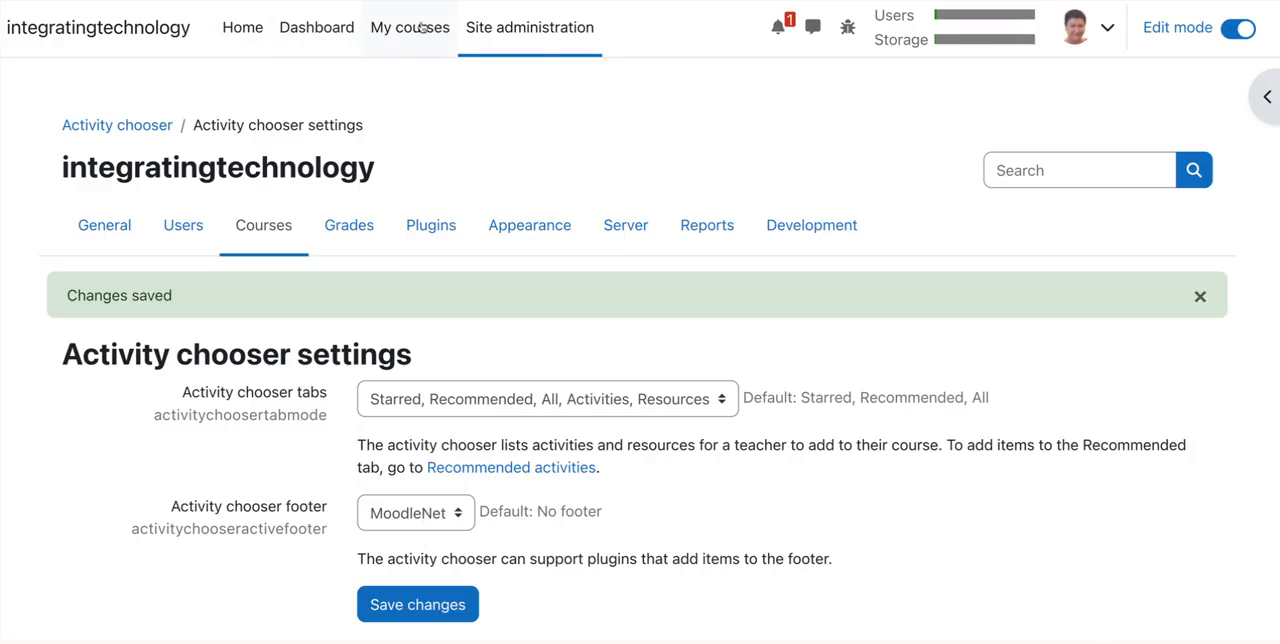
# Open the Integrating Technology into the Classroom course from My courses
pyautogui.click(408, 28)
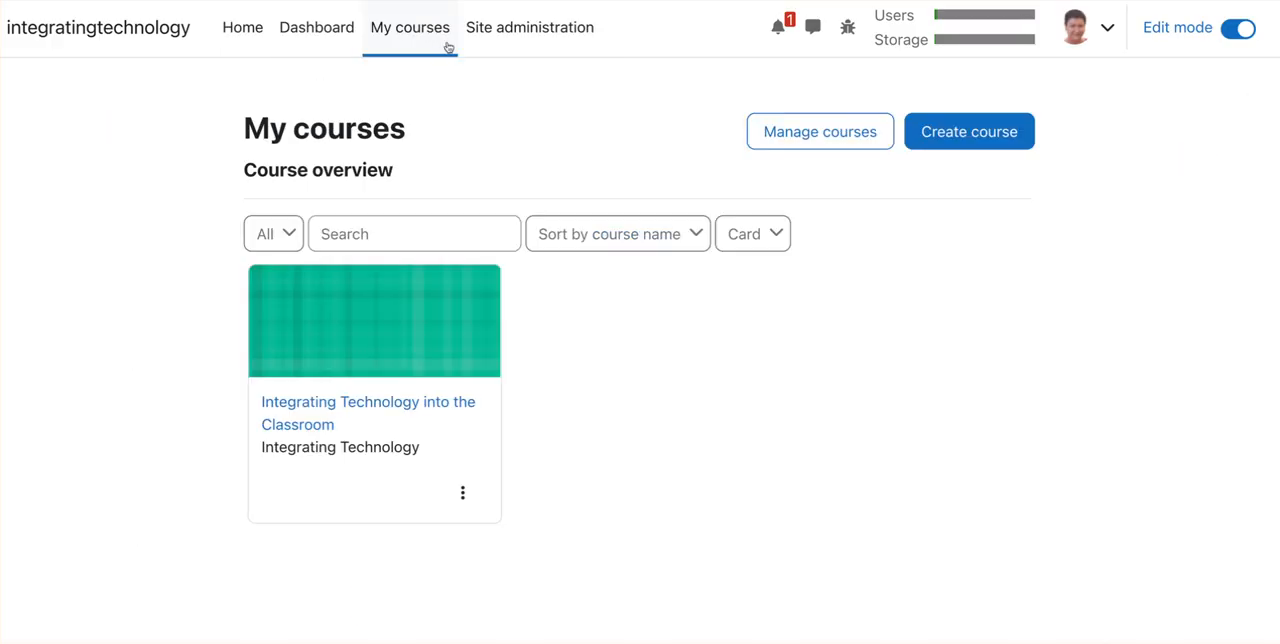
pyautogui.click(368, 412)
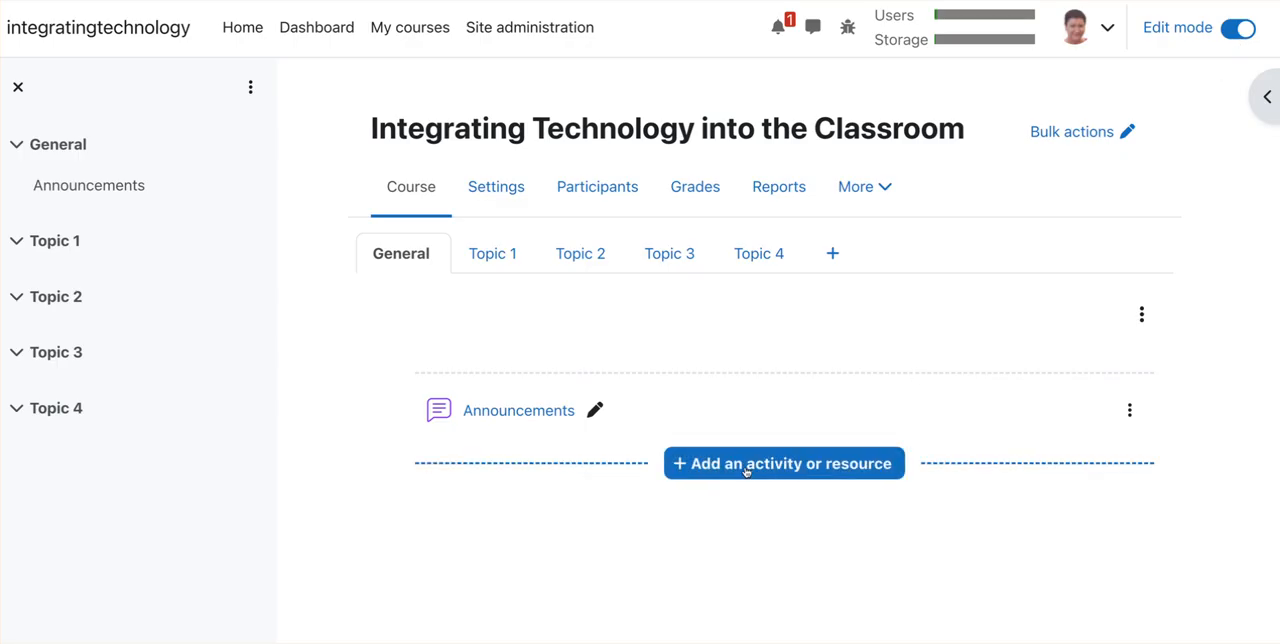
pyautogui.click(784, 464)
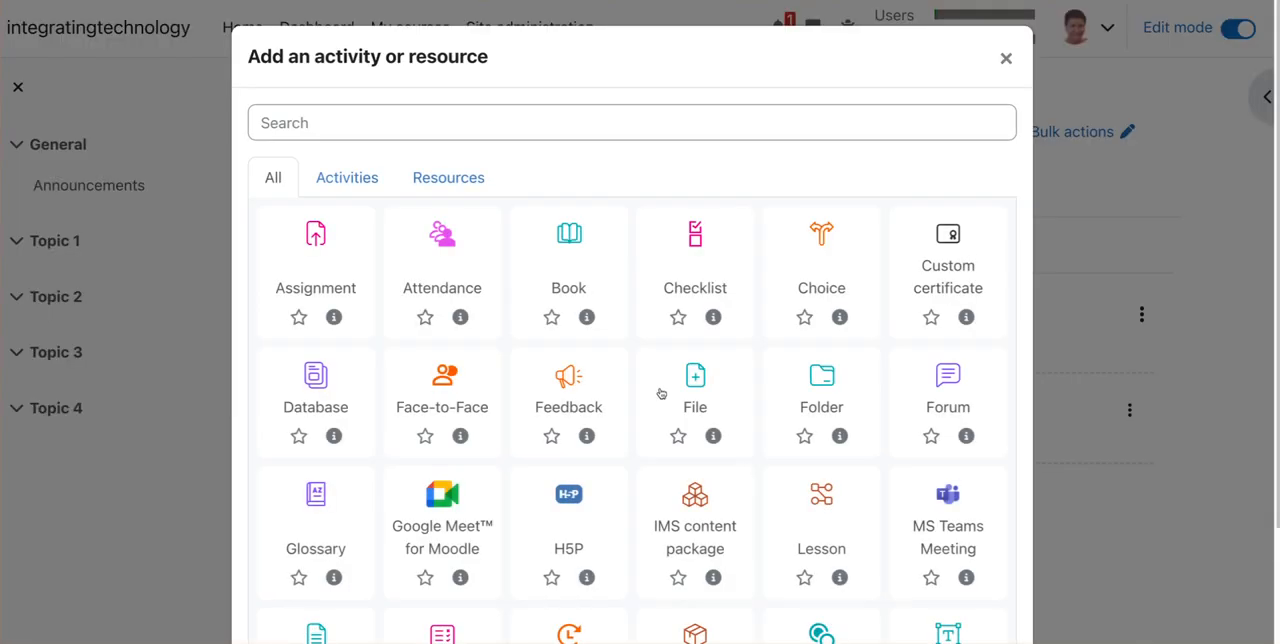
pyautogui.scroll(-3)
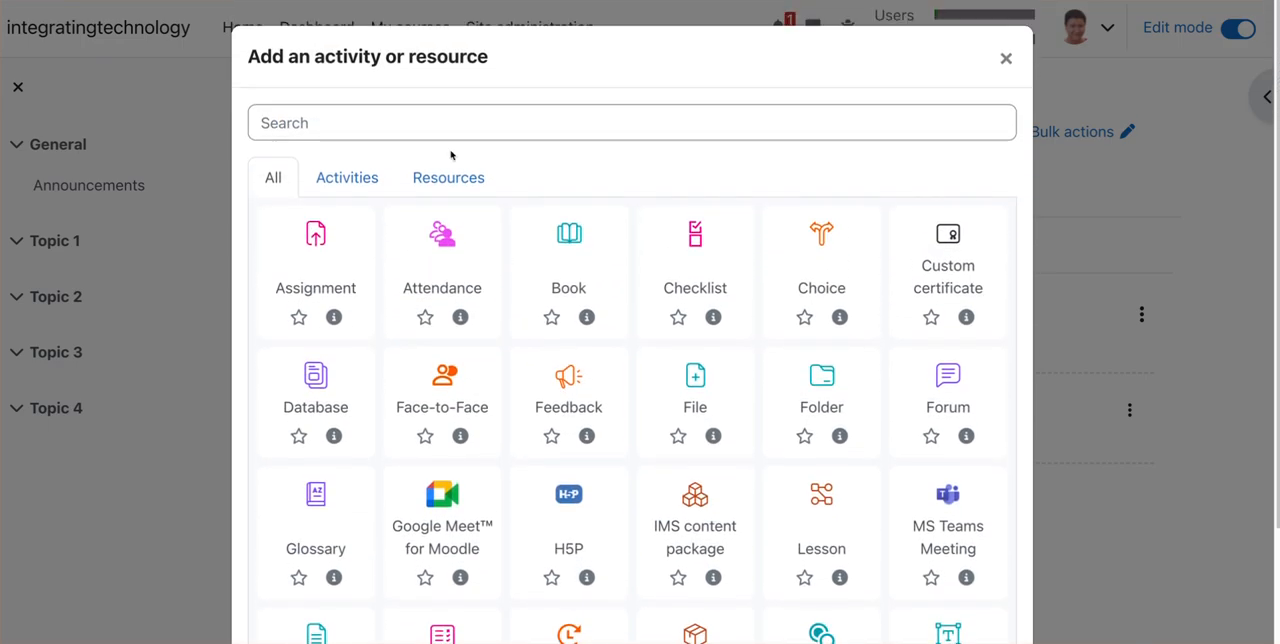
pyautogui.click(348, 176)
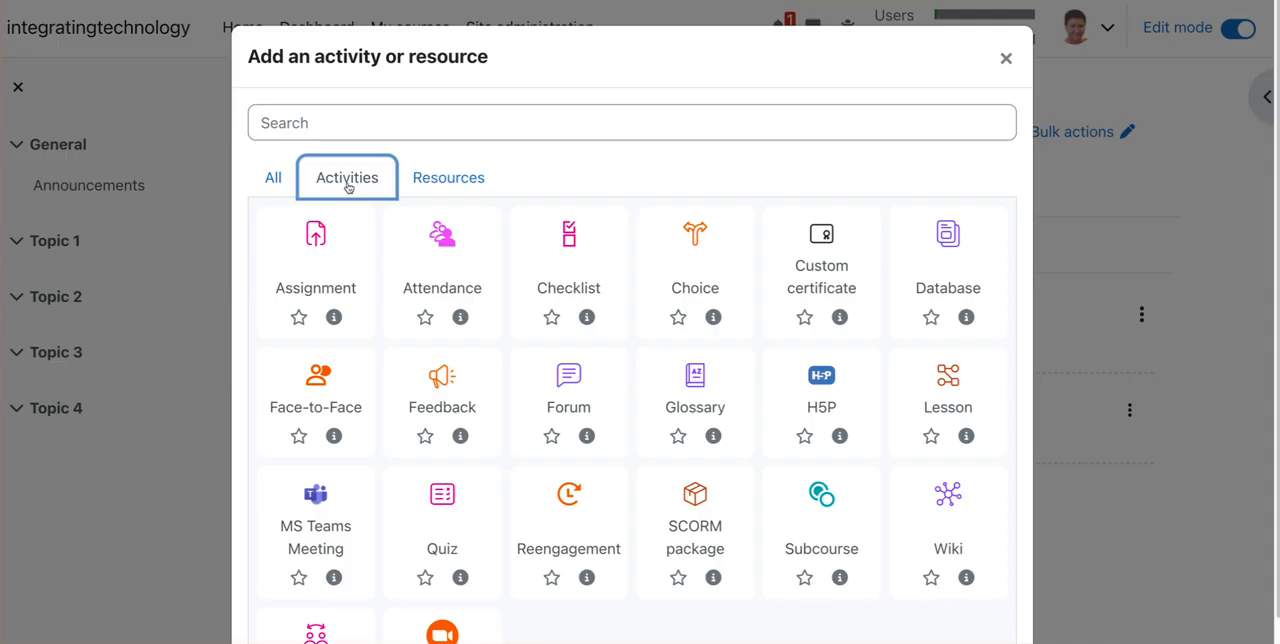
pyautogui.scroll(-3)
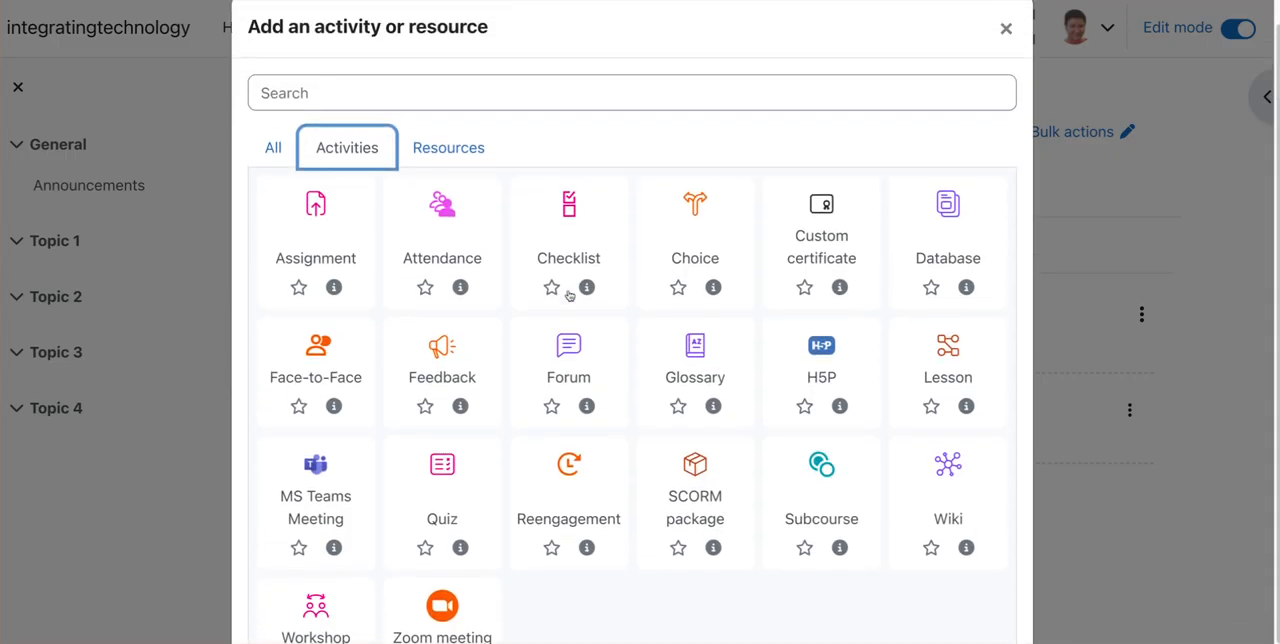
pyautogui.click(448, 148)
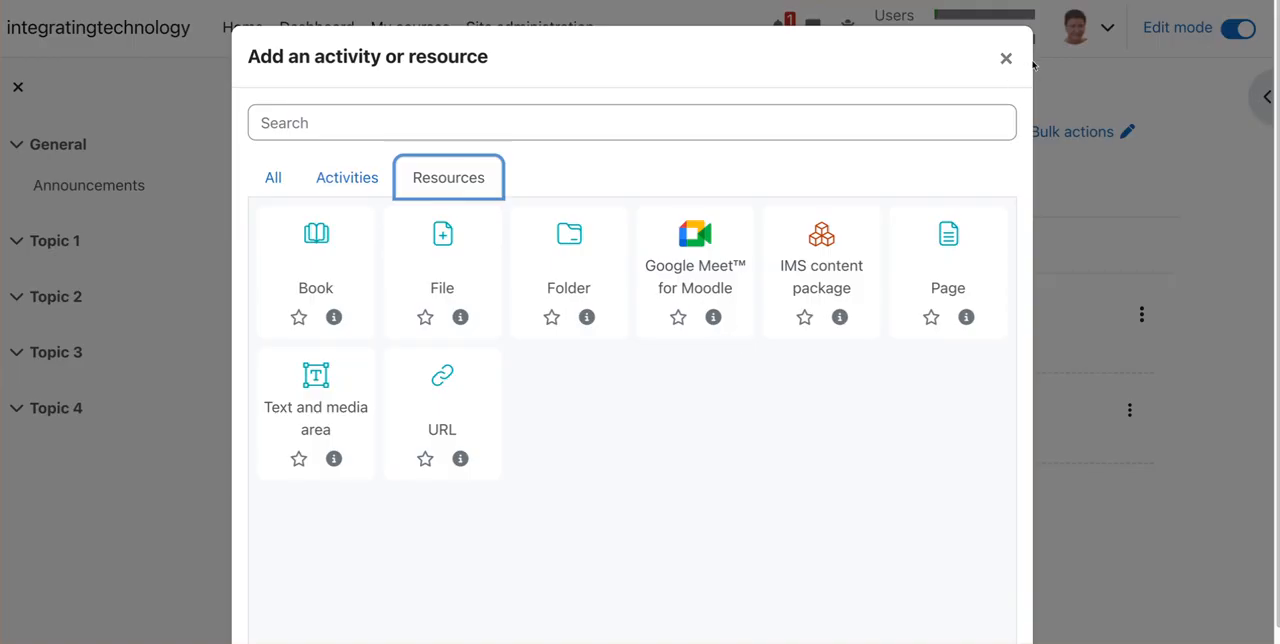
pyautogui.click(1006, 56)
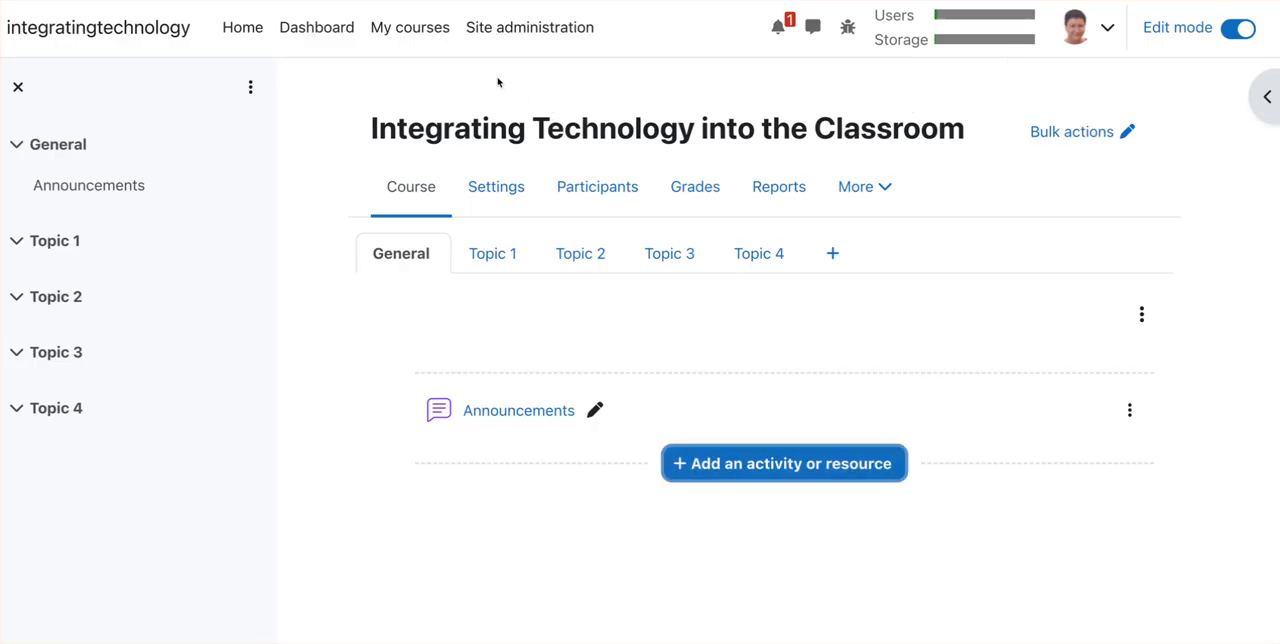
# Reach the Activity chooser settings via Site administration > Courses
pyautogui.click(530, 28)
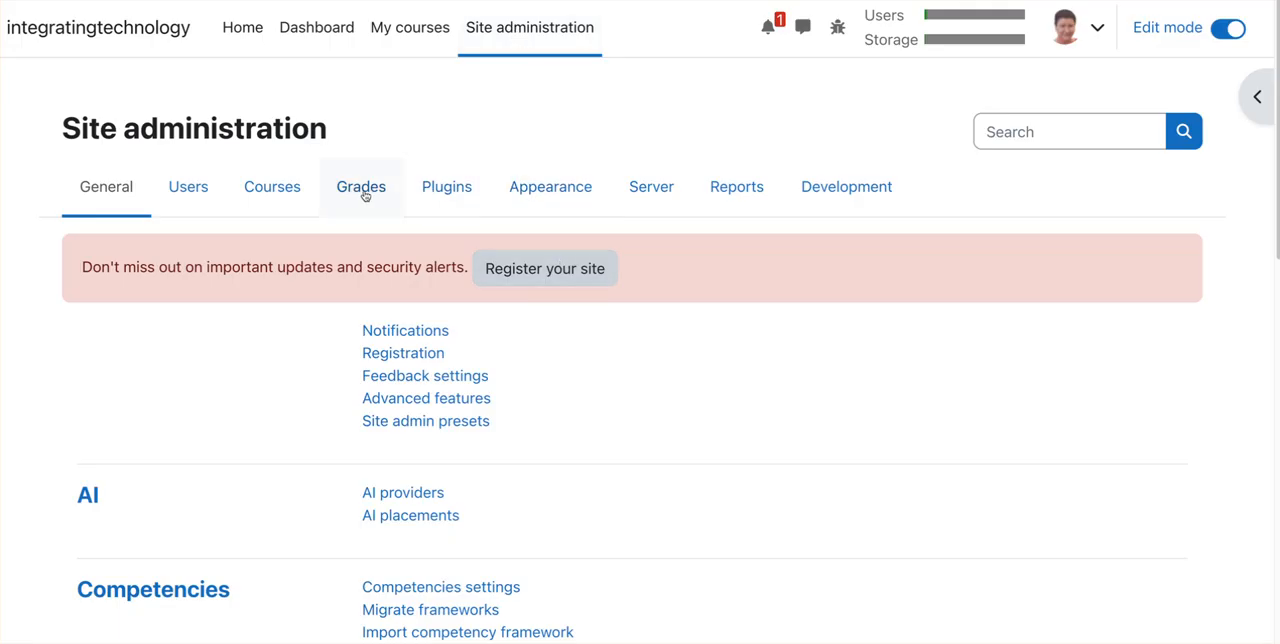
pyautogui.click(272, 188)
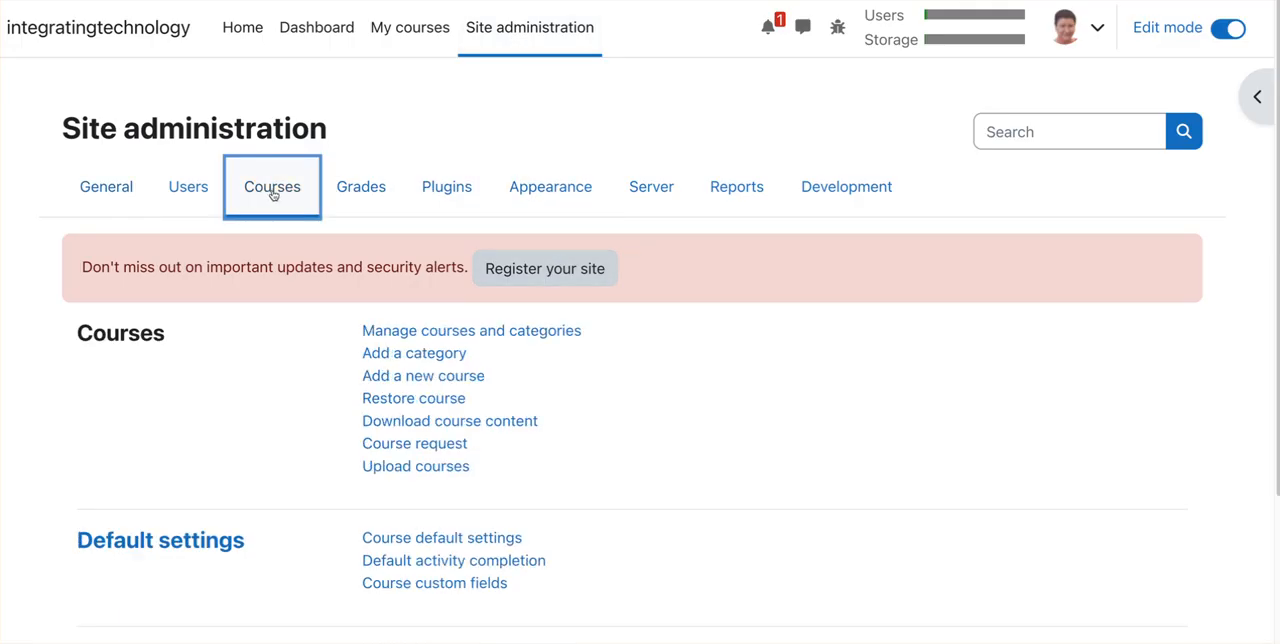
pyautogui.moveTo(504, 356)
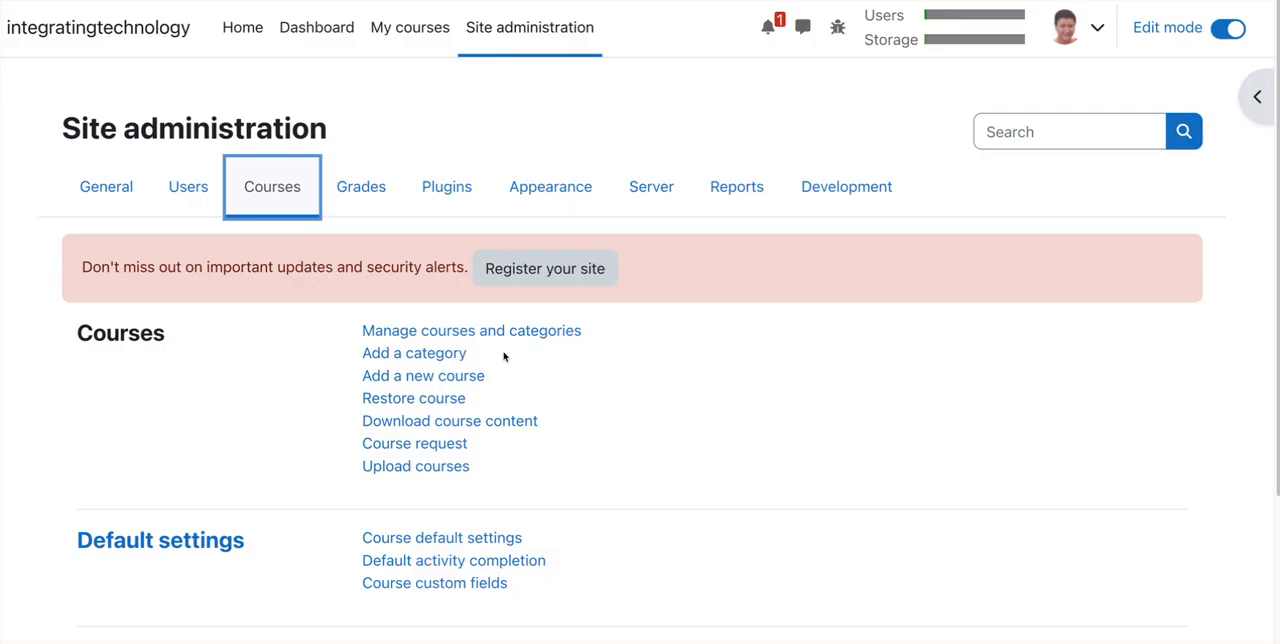
pyautogui.scroll(-3)
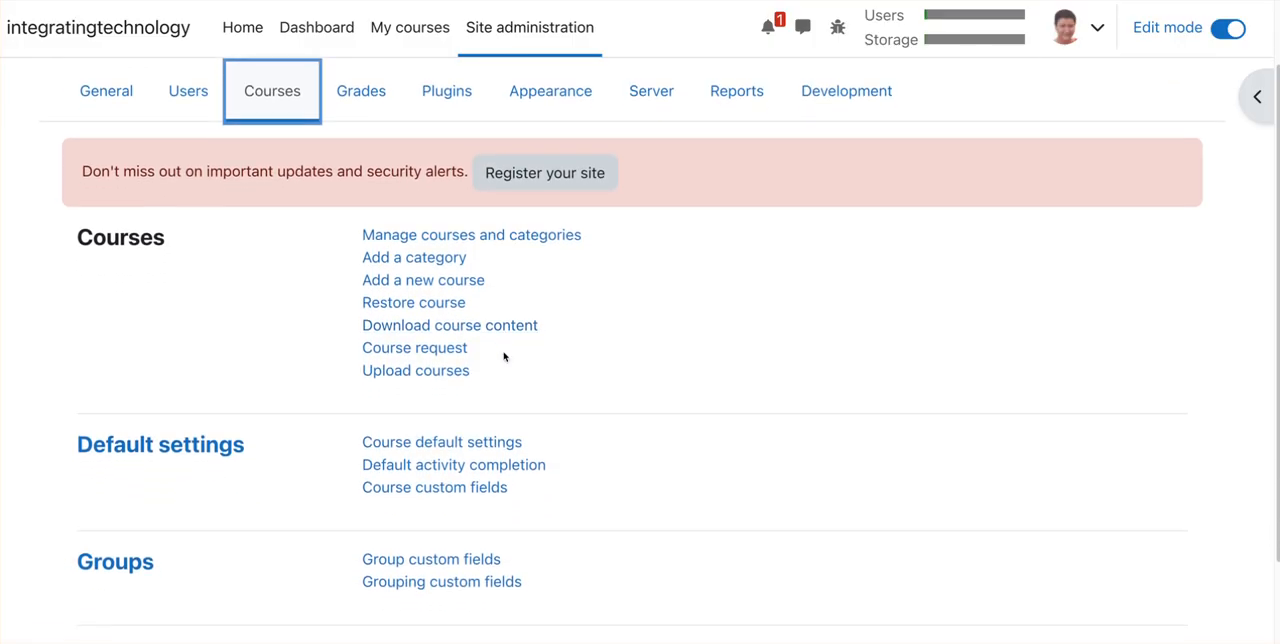
pyautogui.scroll(-3)
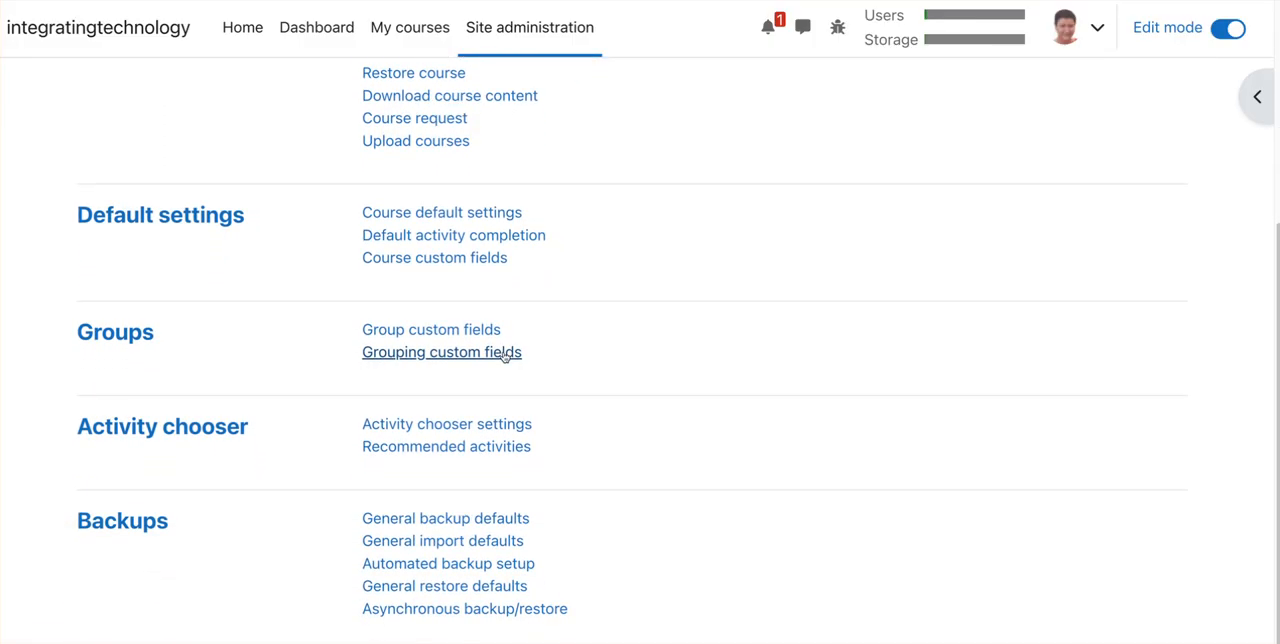
pyautogui.moveTo(162, 426)
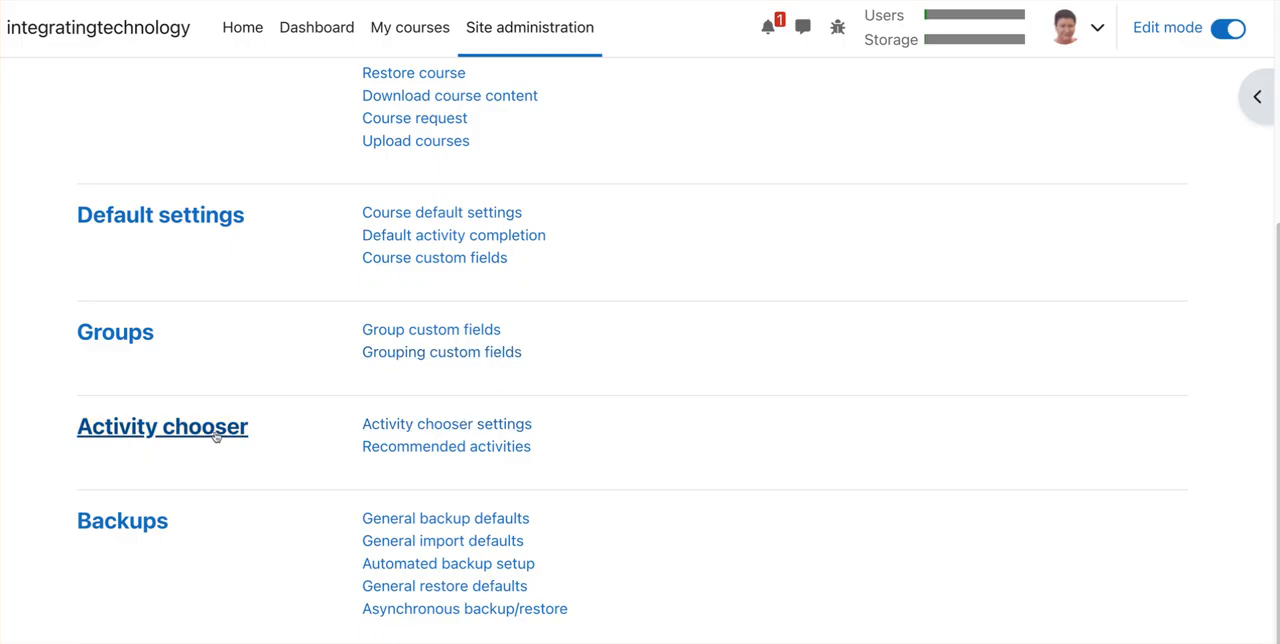
pyautogui.moveTo(448, 424)
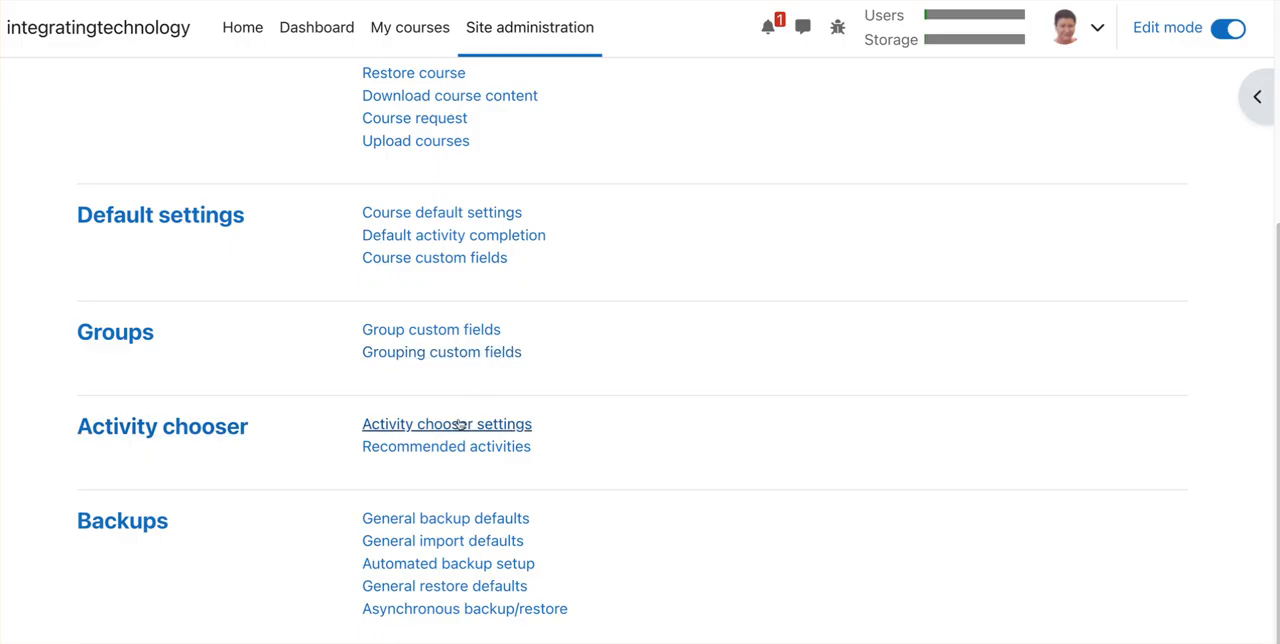
pyautogui.click(448, 424)
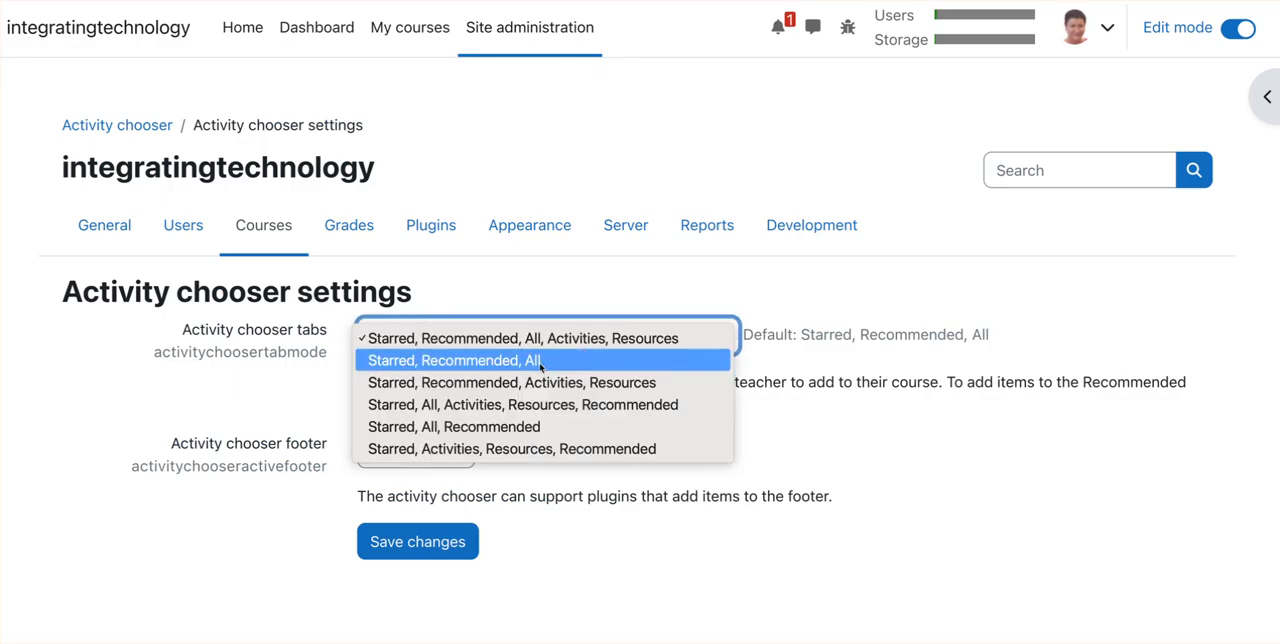
# Choose the 'Starred, Recommended, All' tab arrangement and save the change
pyautogui.click(452, 360)
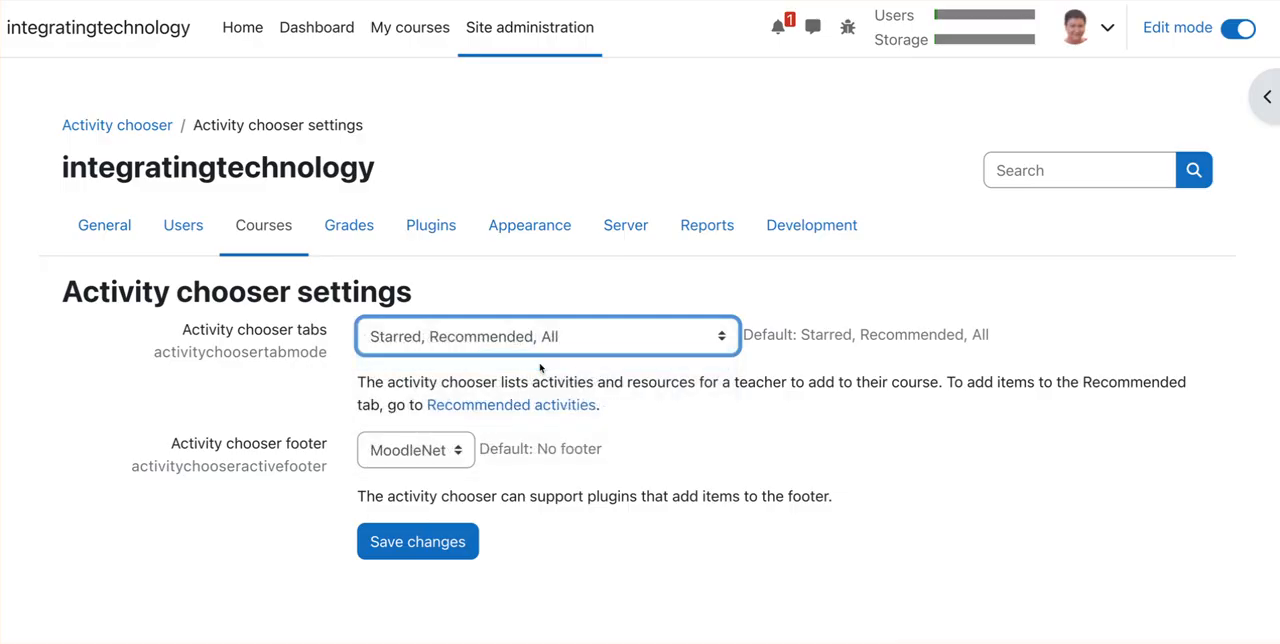
pyautogui.click(416, 540)
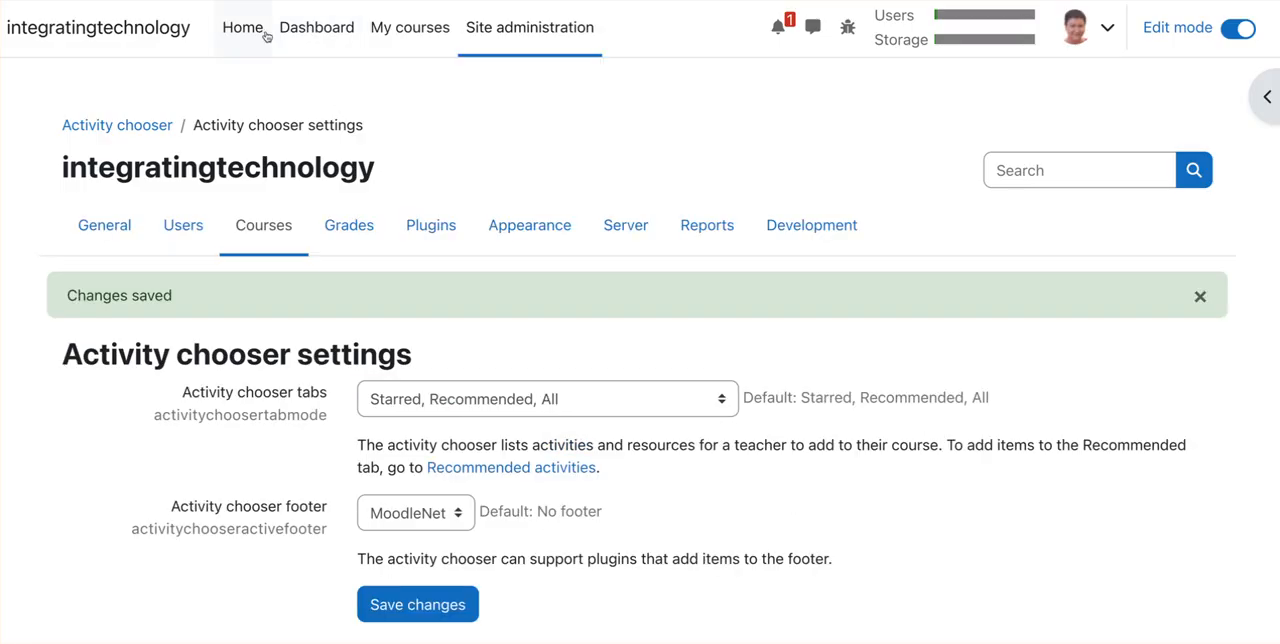
# Check the course's Add an activity or resource chooser shows only an All tab, then close it
pyautogui.click(408, 28)
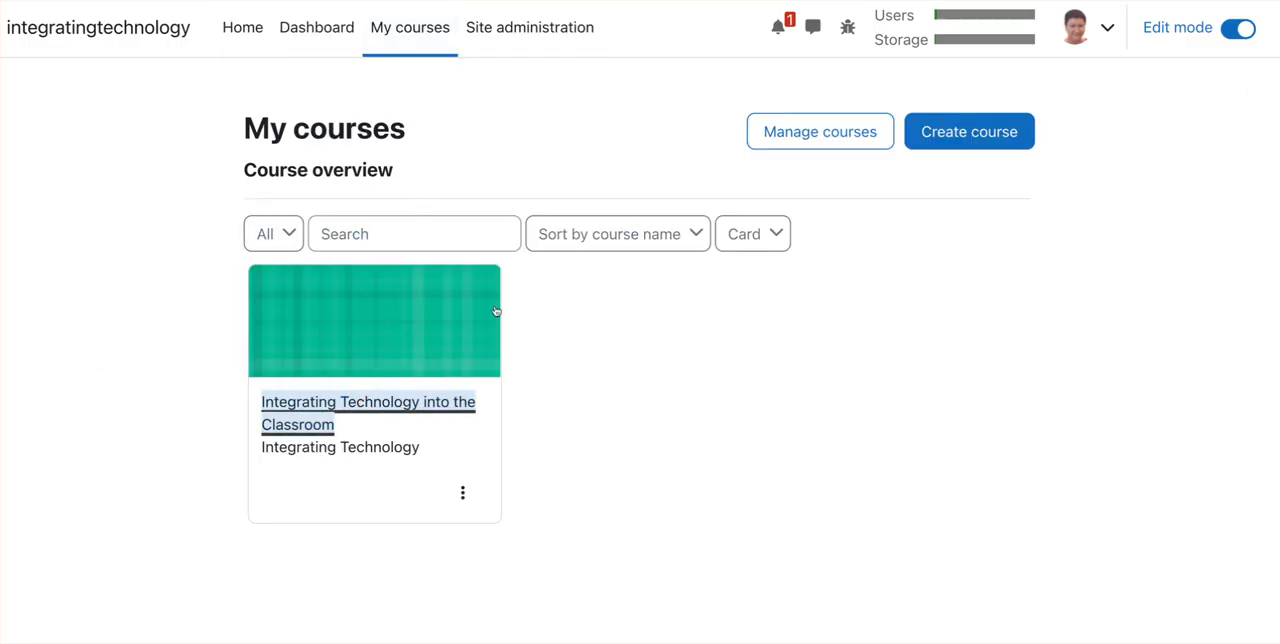
pyautogui.click(368, 412)
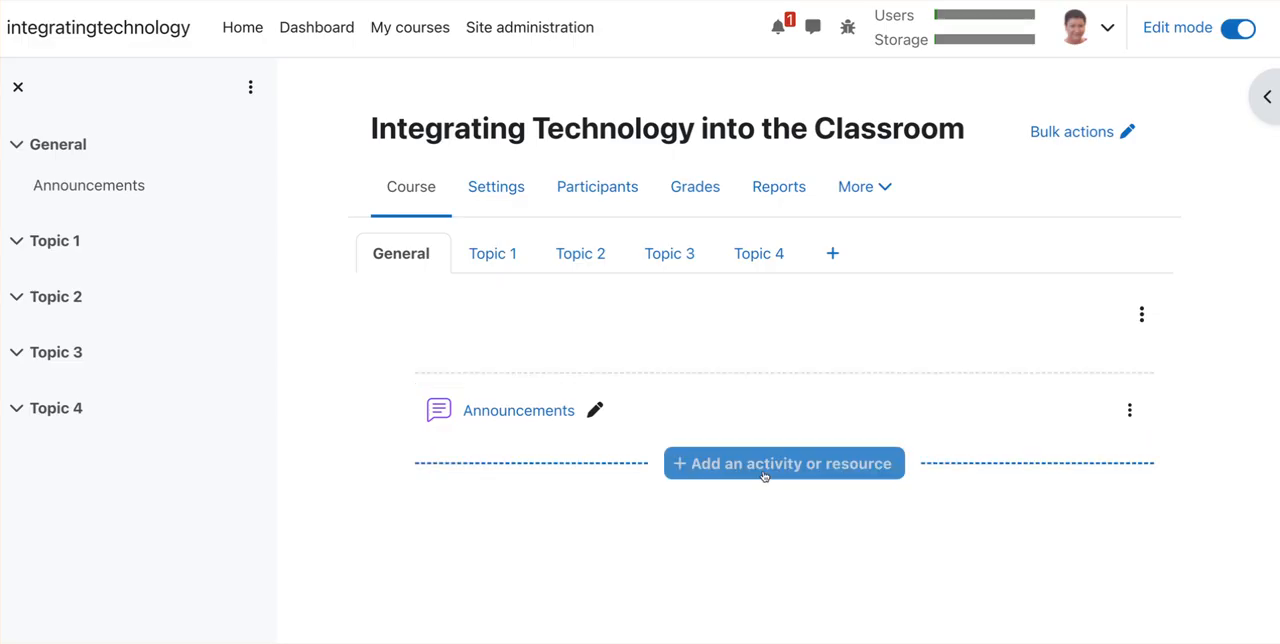
pyautogui.click(784, 464)
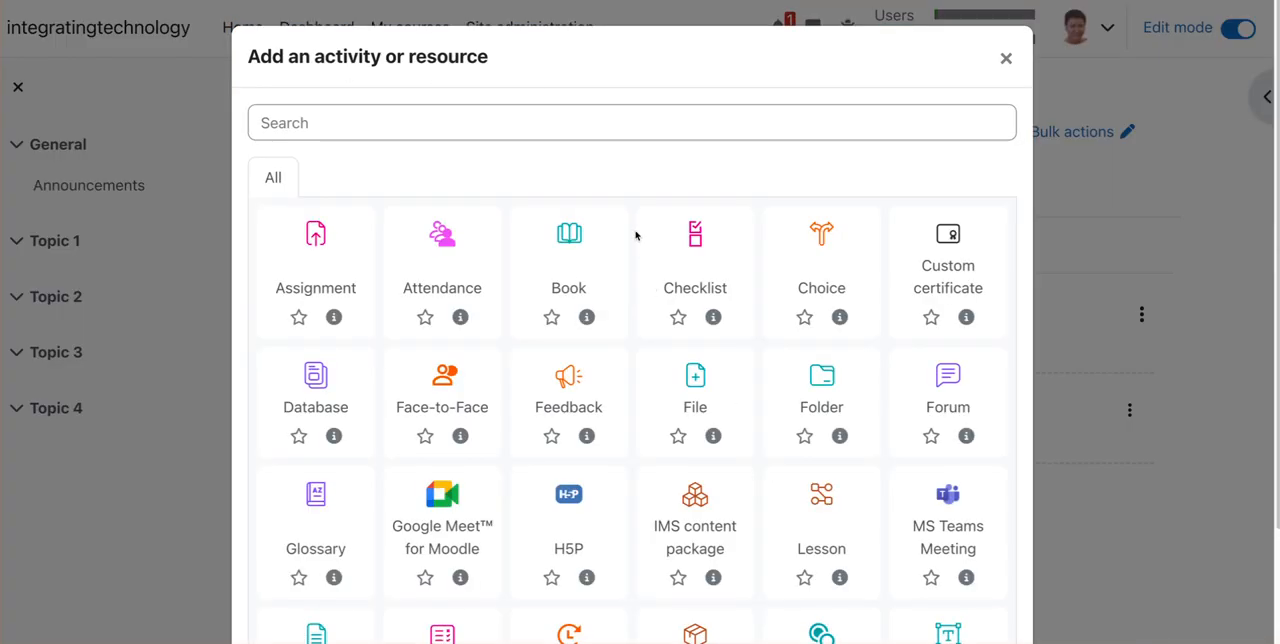
pyautogui.moveTo(392, 156)
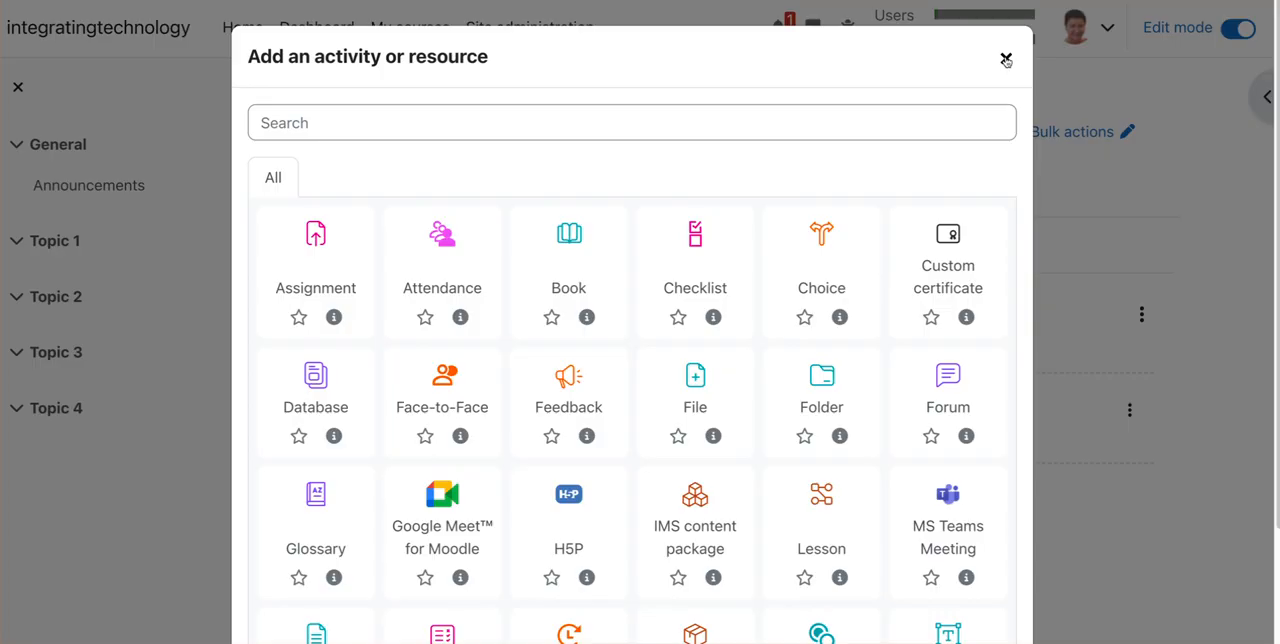
pyautogui.click(1006, 60)
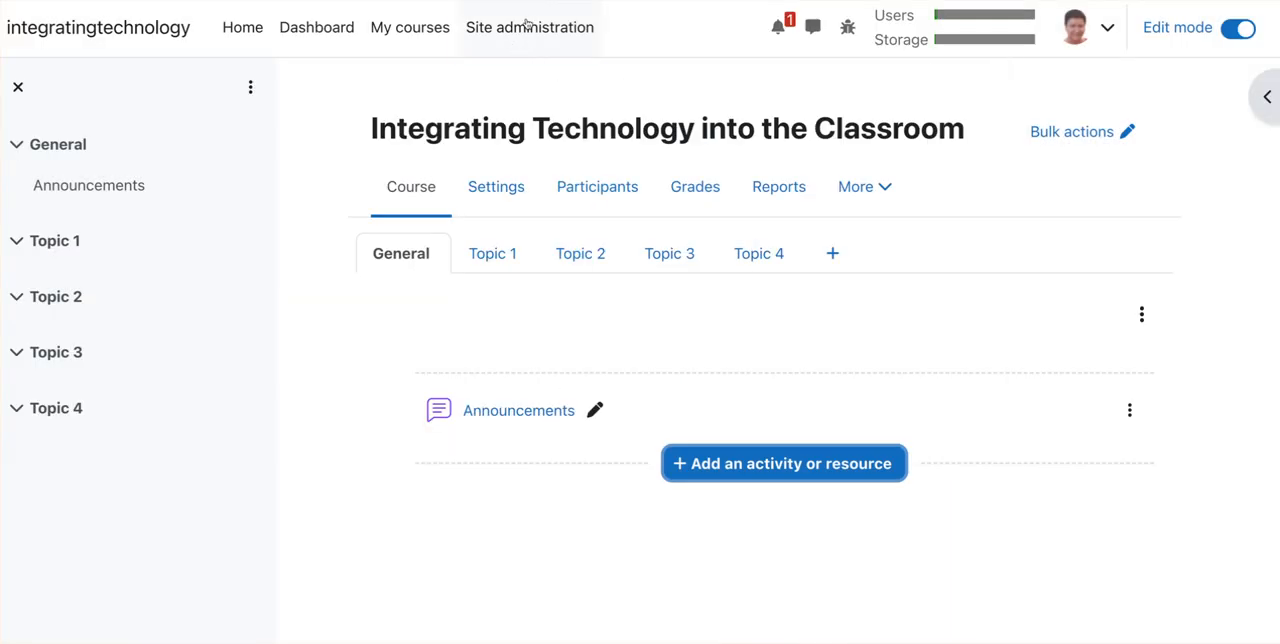
# In Activity chooser settings choose 'Starred, Recommended, All, Activities, Resources'
pyautogui.click(530, 28)
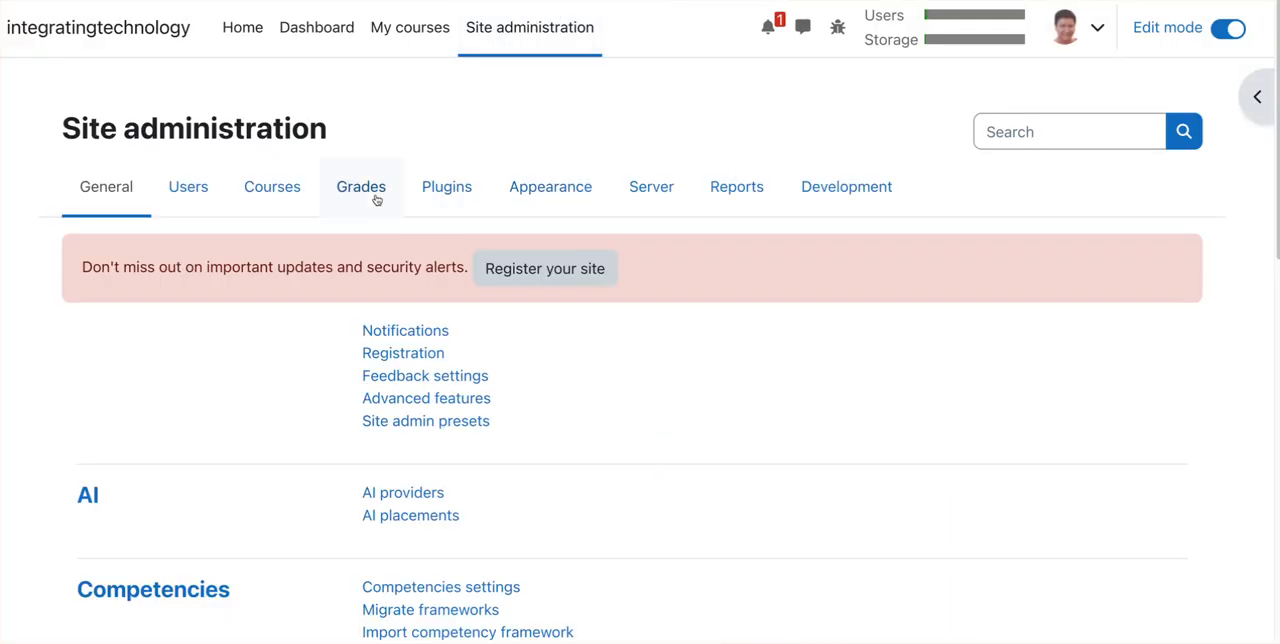
pyautogui.click(272, 186)
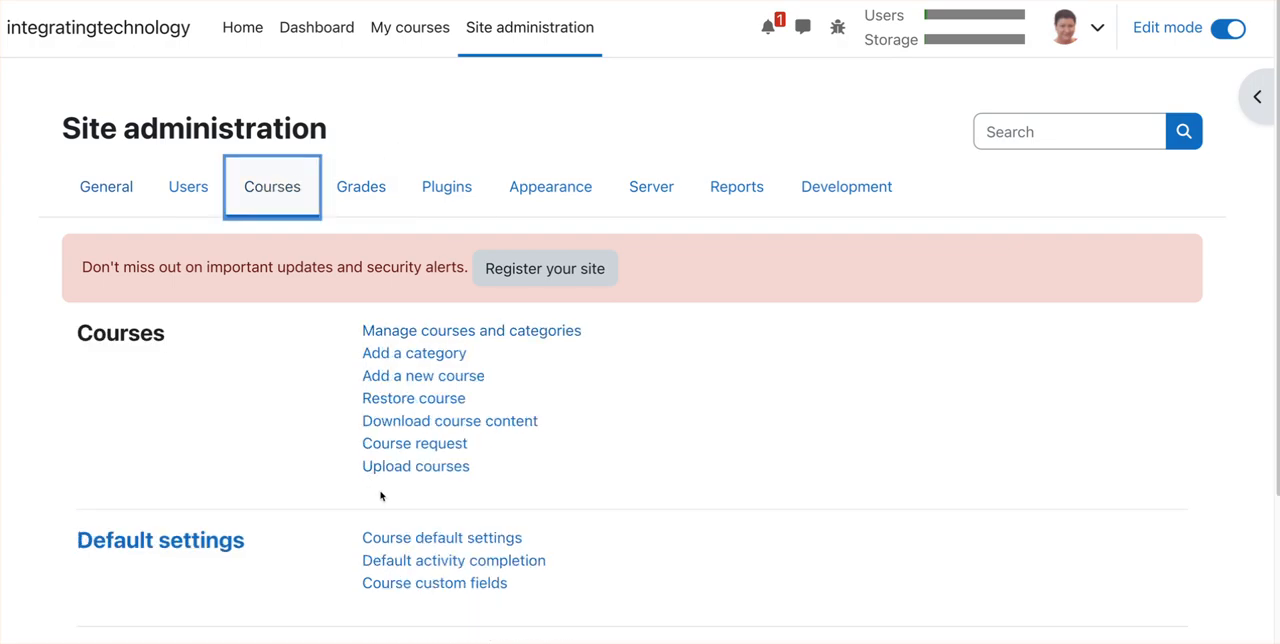
pyautogui.scroll(-3)
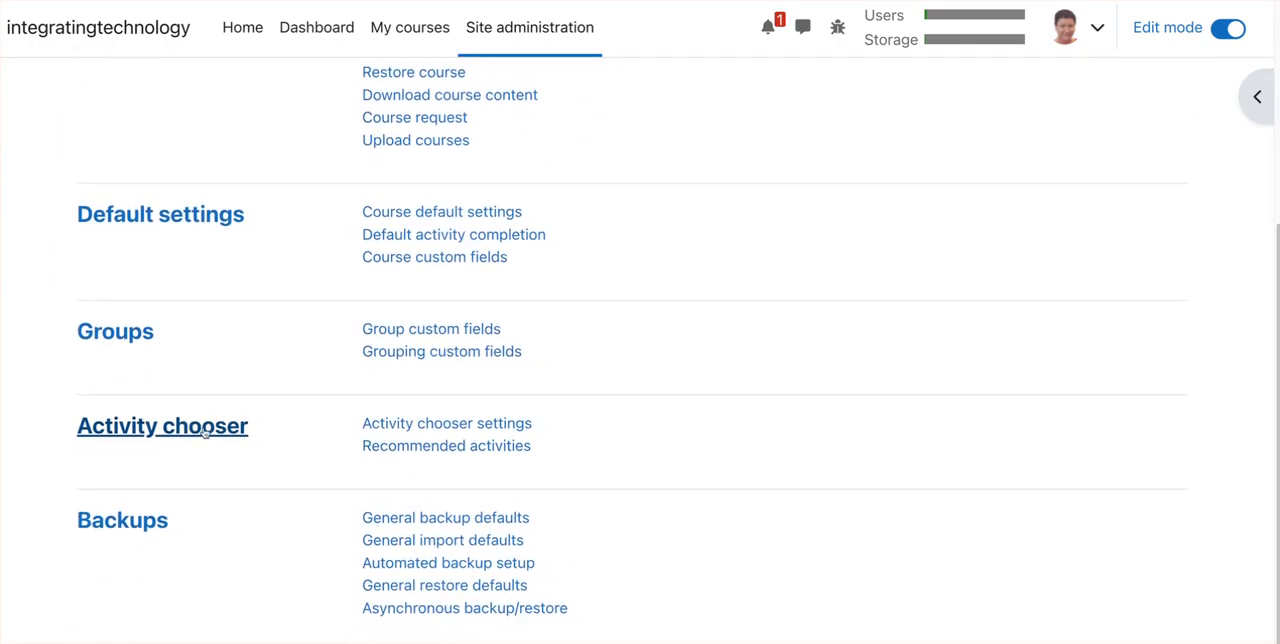
pyautogui.click(162, 424)
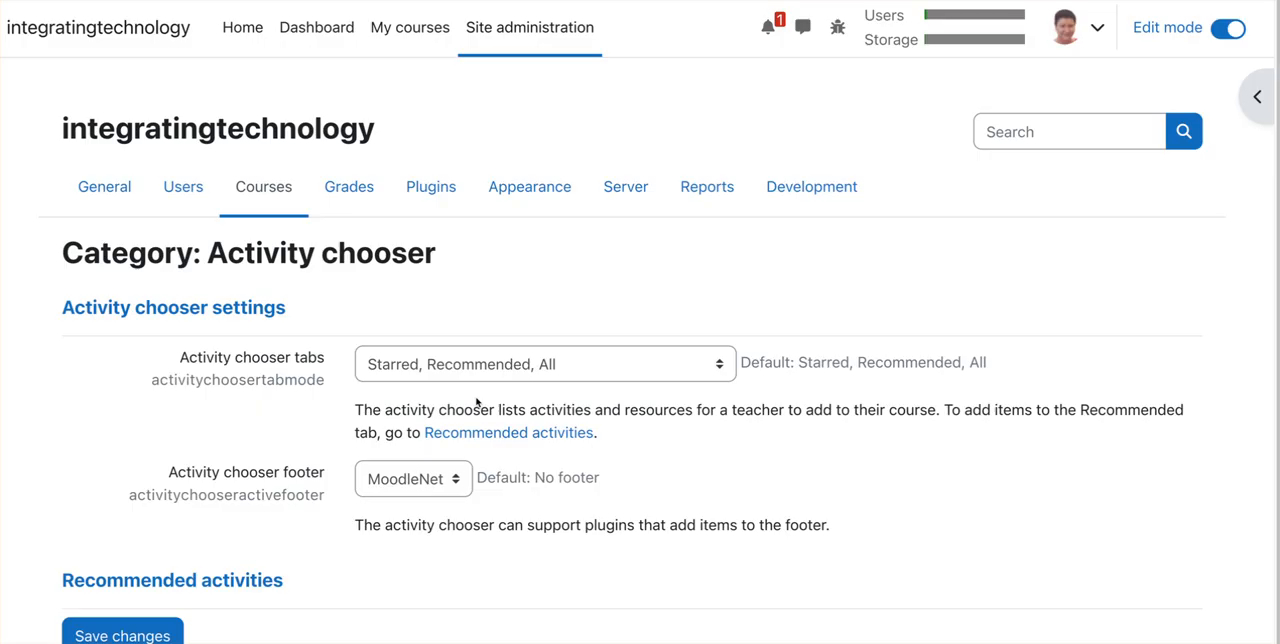
pyautogui.click(544, 364)
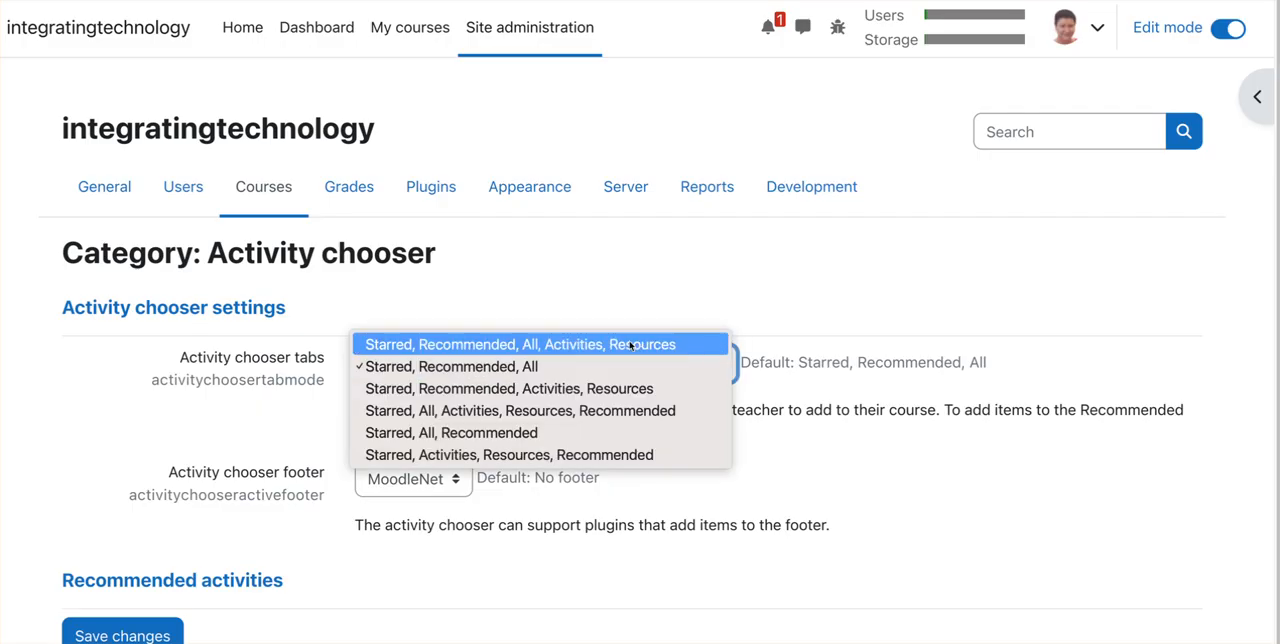
pyautogui.click(544, 344)
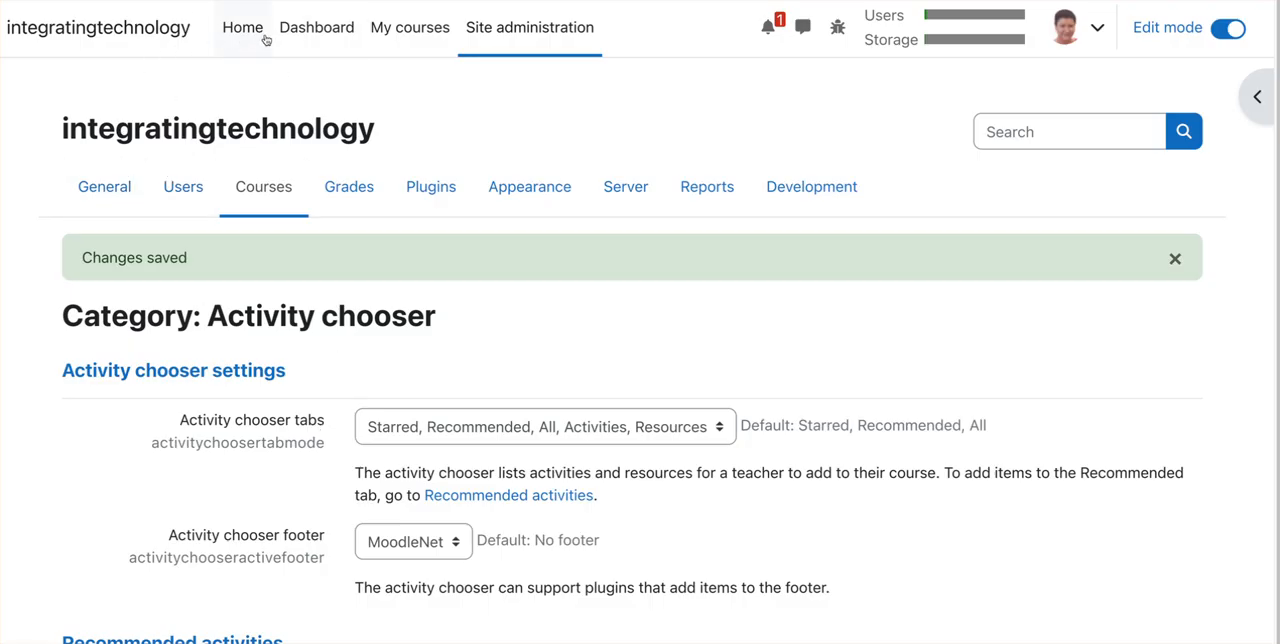
# Open the course's Add an activity or resource chooser
pyautogui.click(408, 28)
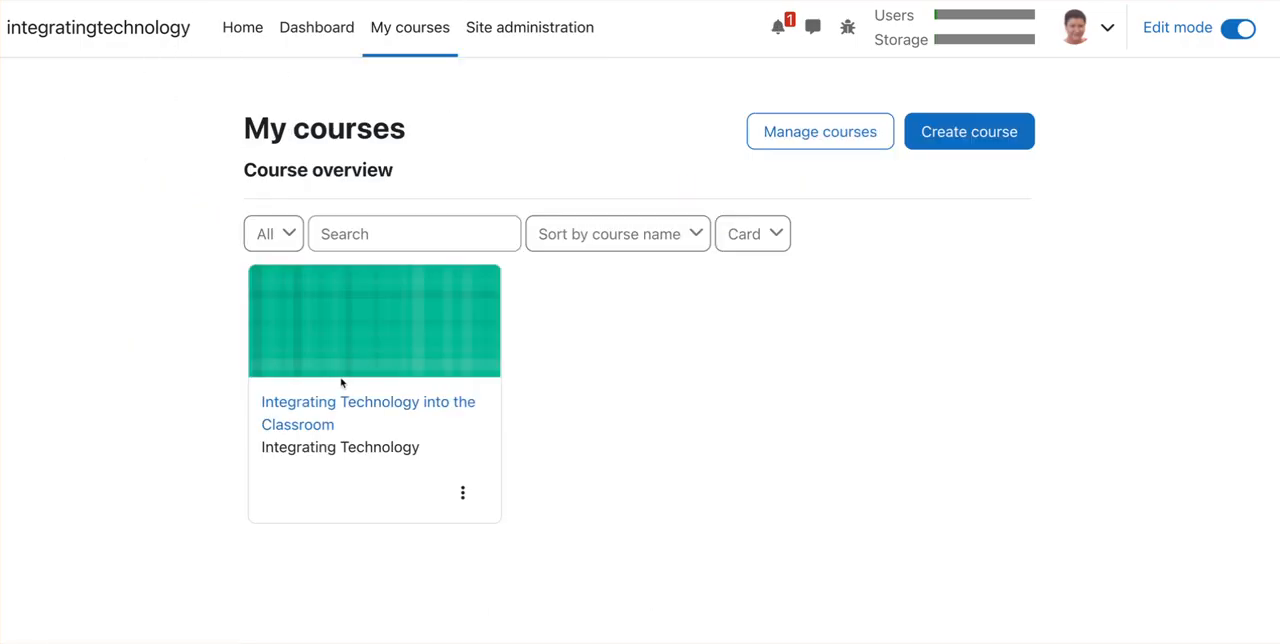
pyautogui.click(368, 412)
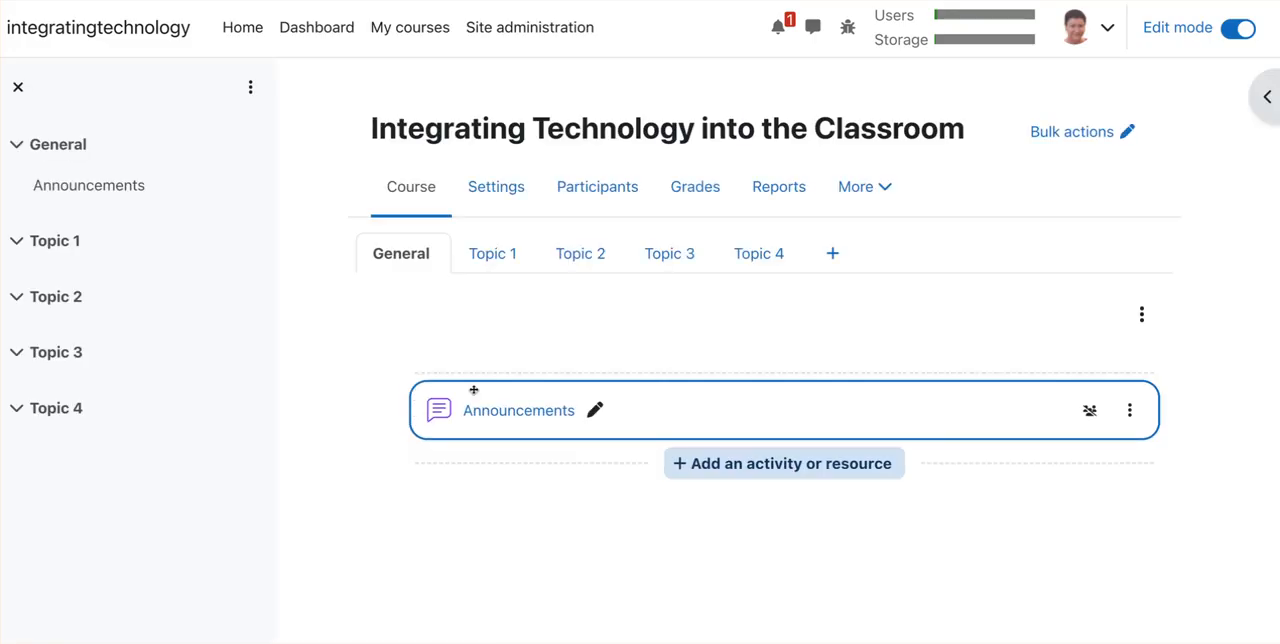
pyautogui.click(784, 464)
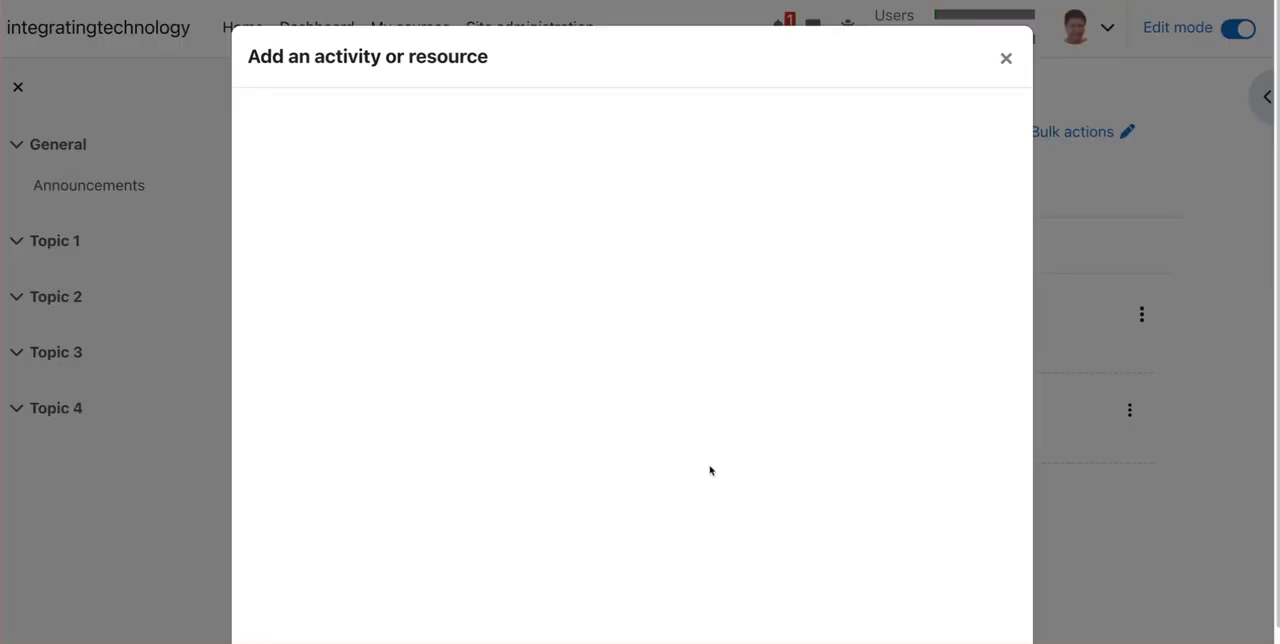
# Browse the chooser's separate All, Resources and Activities tabs
pyautogui.click(346, 176)
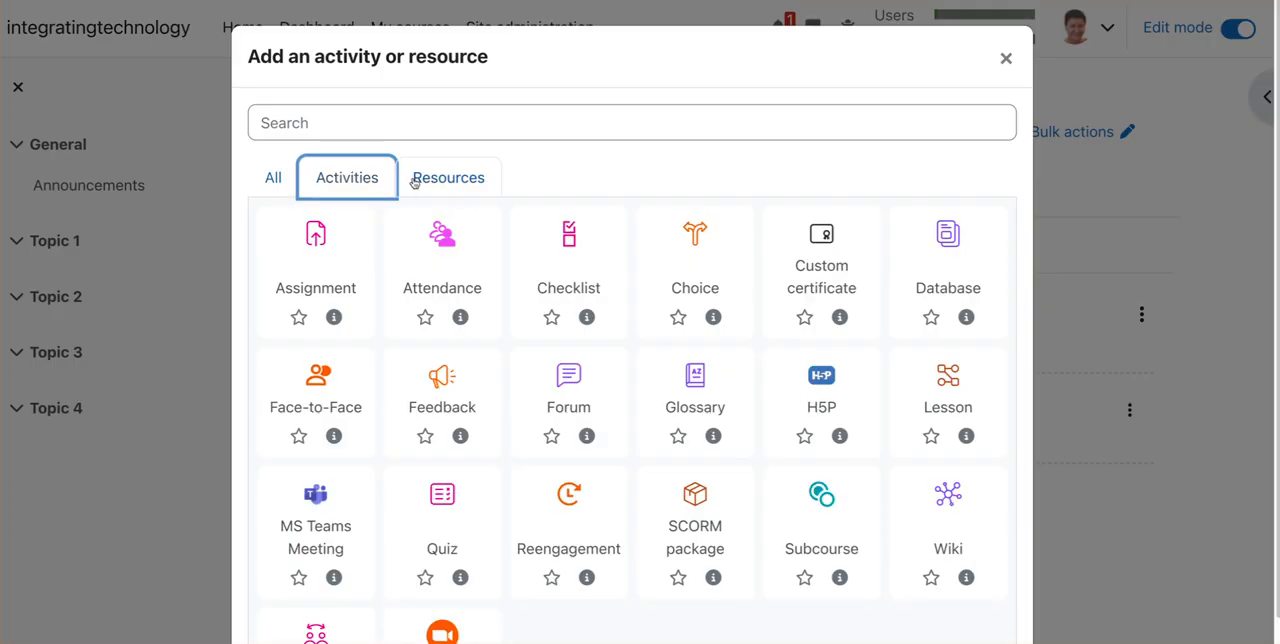
pyautogui.click(272, 176)
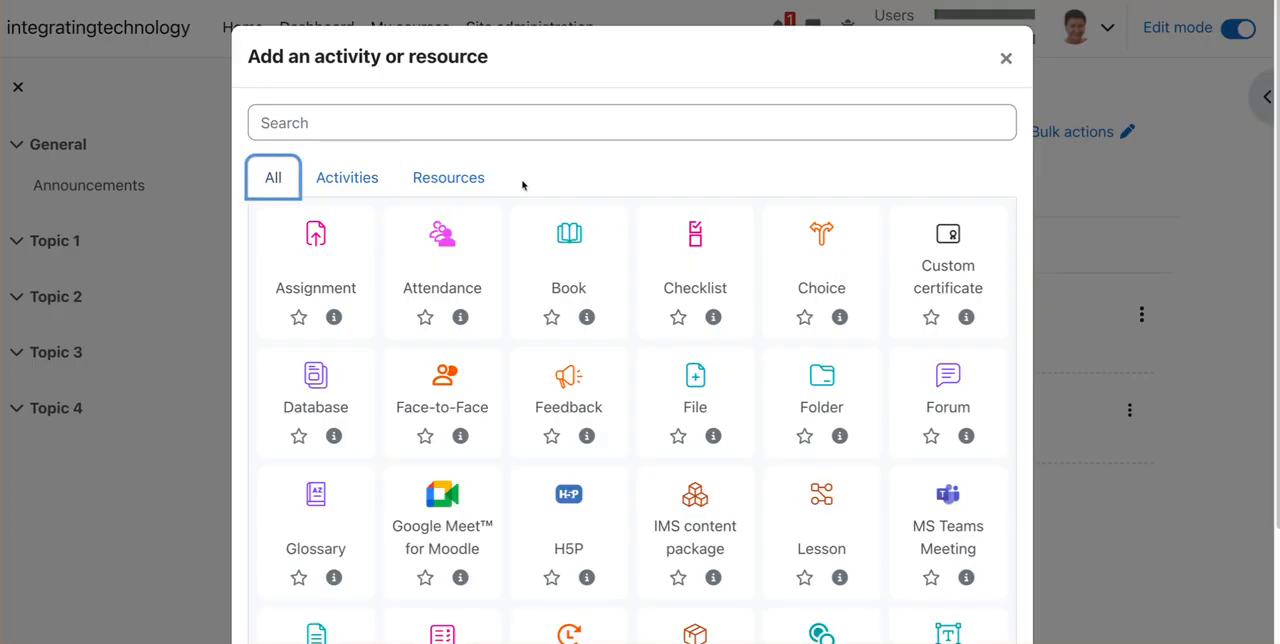
pyautogui.click(448, 176)
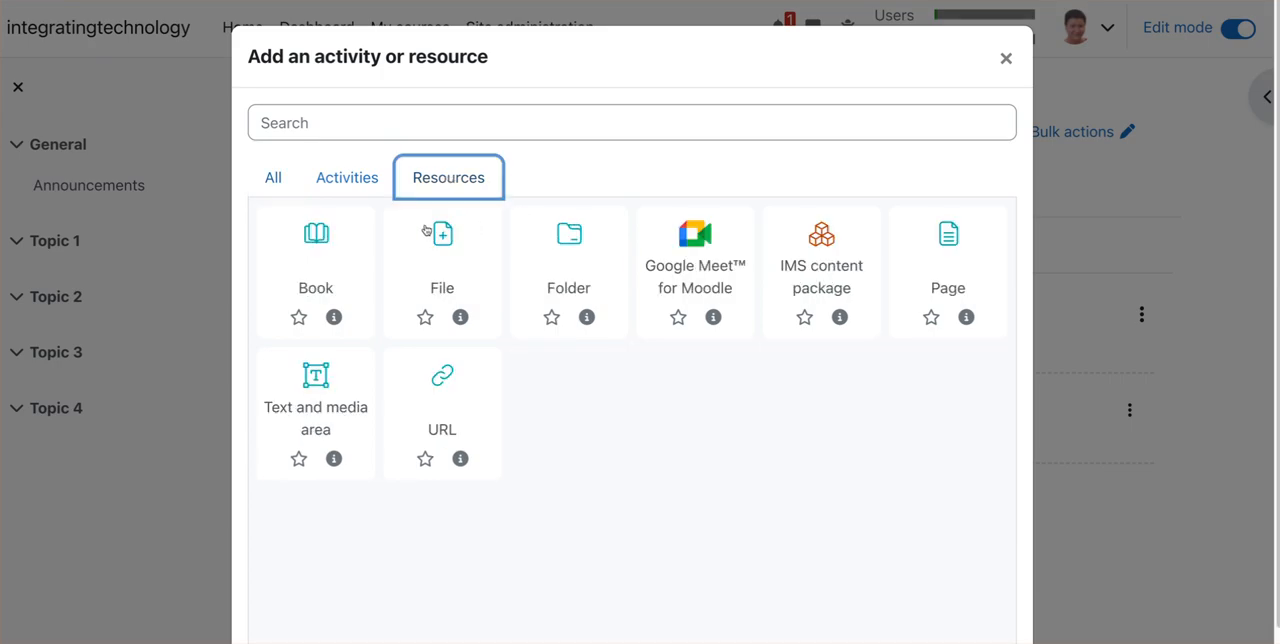
pyautogui.click(348, 176)
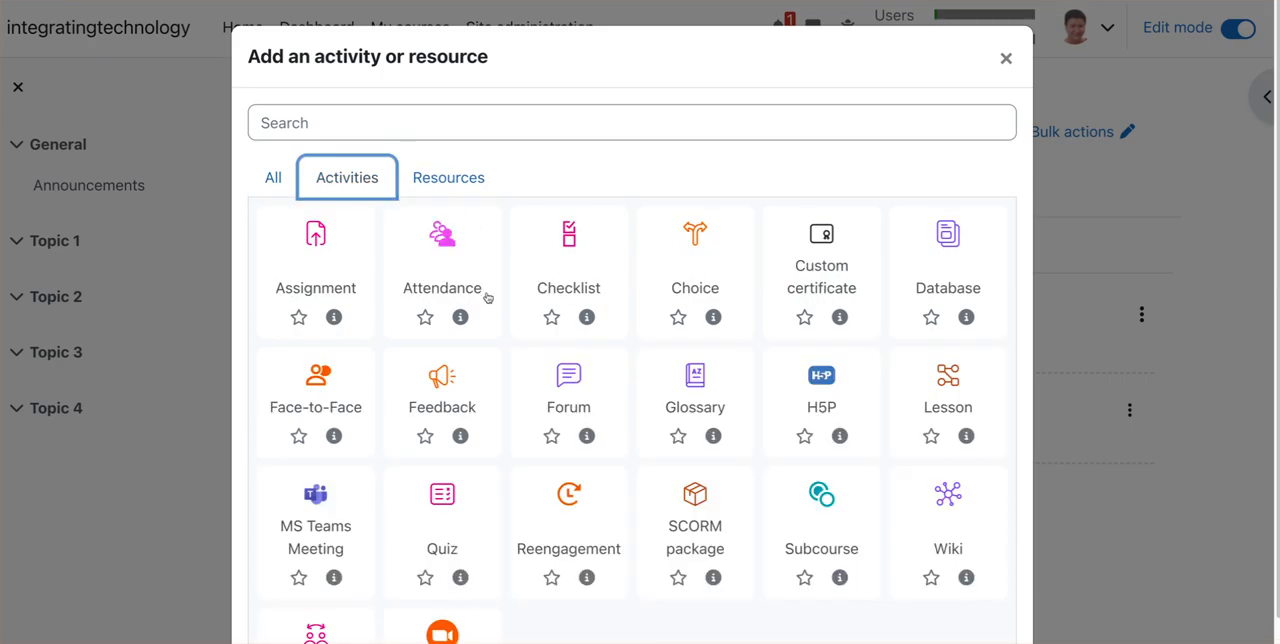
pyautogui.scroll(-3)
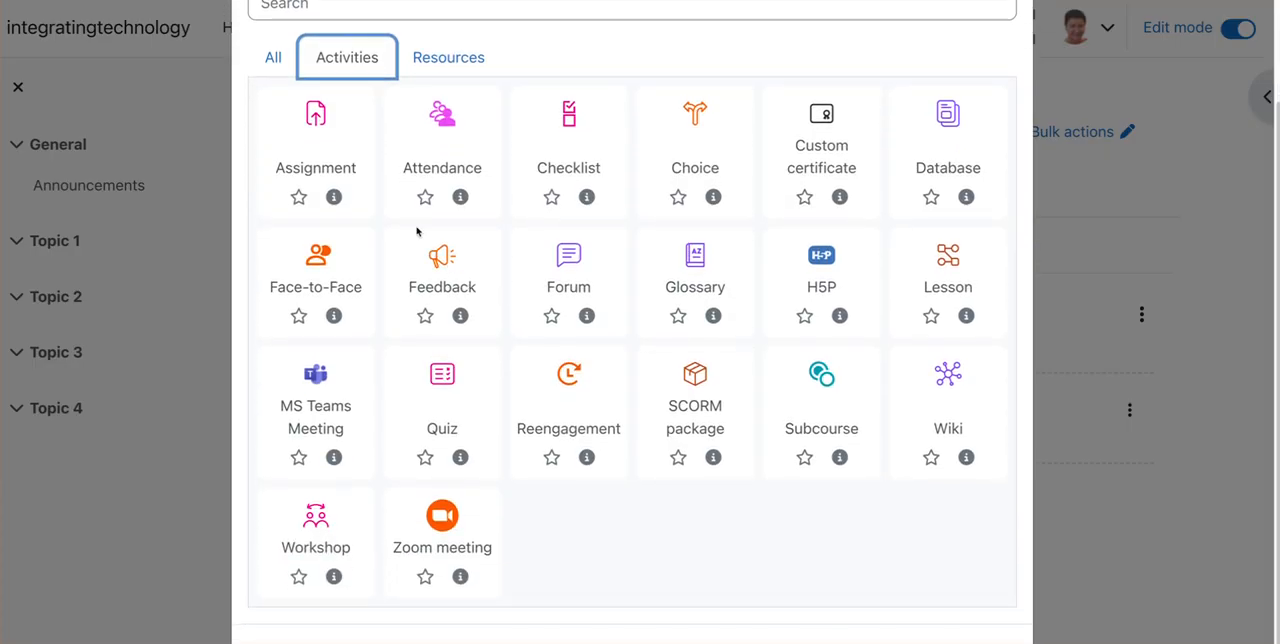